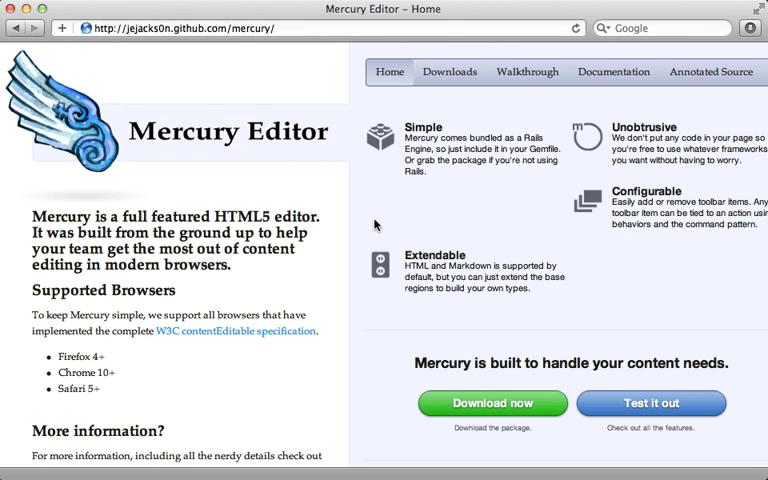
pyautogui.moveTo(351, 209)
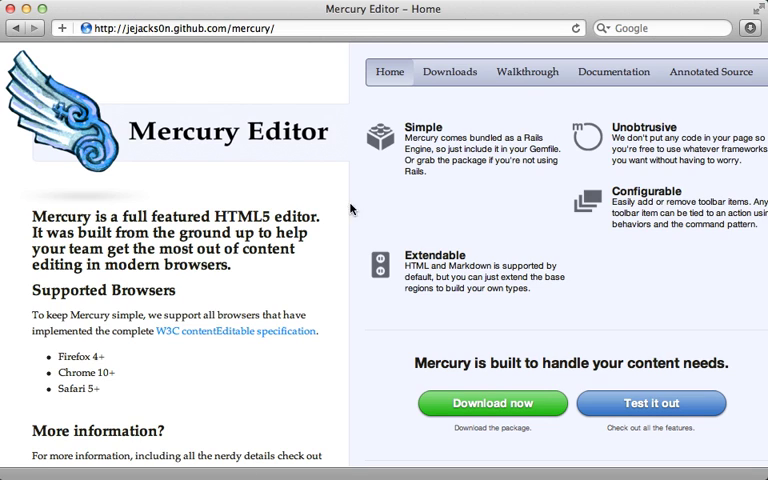
pyautogui.moveTo(336, 262)
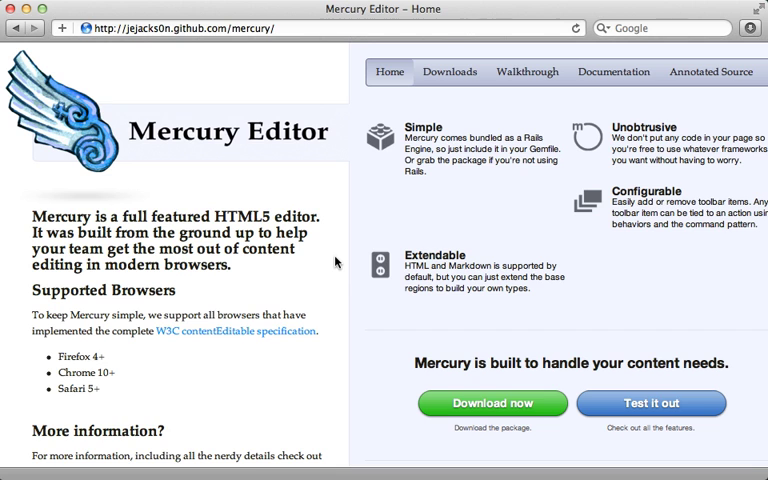
pyautogui.moveTo(623, 392)
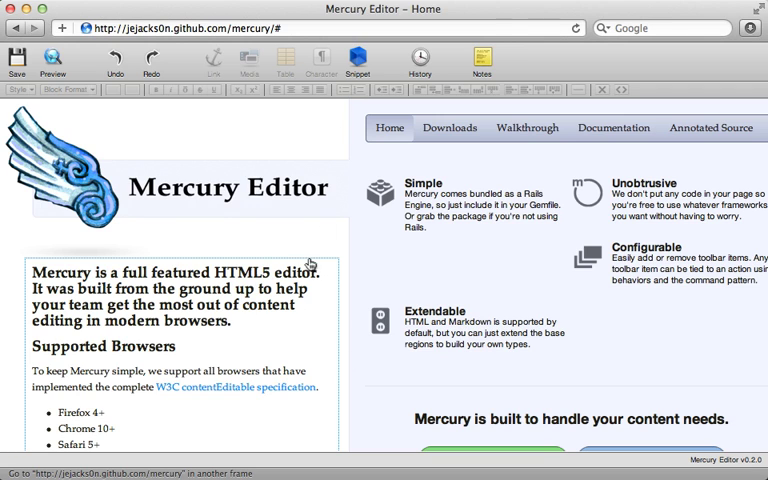
pyautogui.moveTo(326, 300)
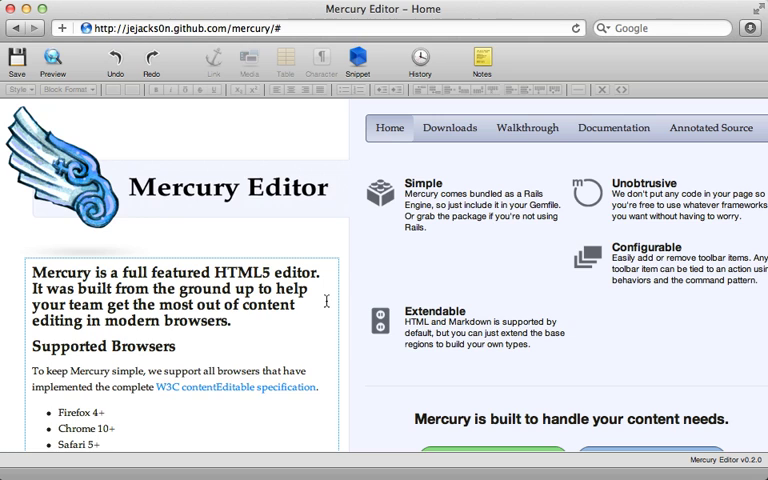
pyautogui.moveTo(216, 272)
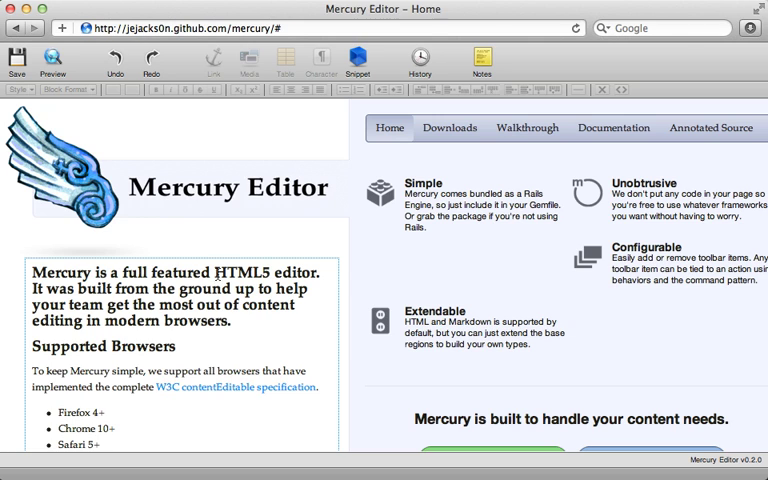
# Step: Italicize 'full', link 'HTML5' to its Wikipedia article, and color 'Supported Browsers' orange
pyautogui.doubleClick(133, 272)
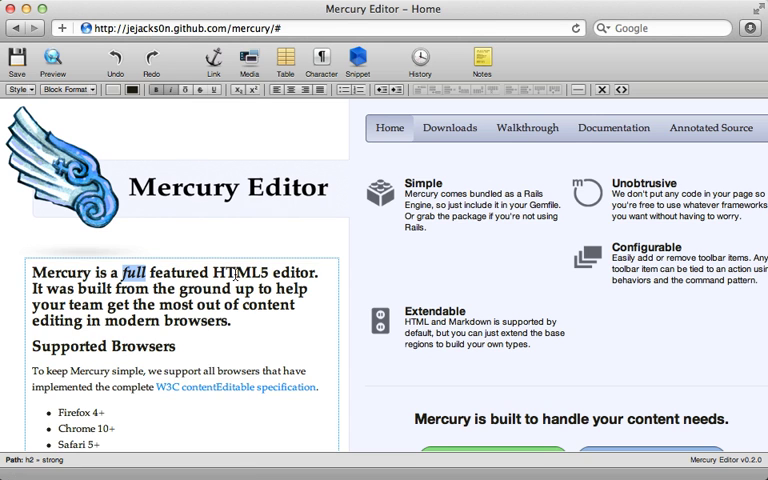
pyautogui.click(213, 60)
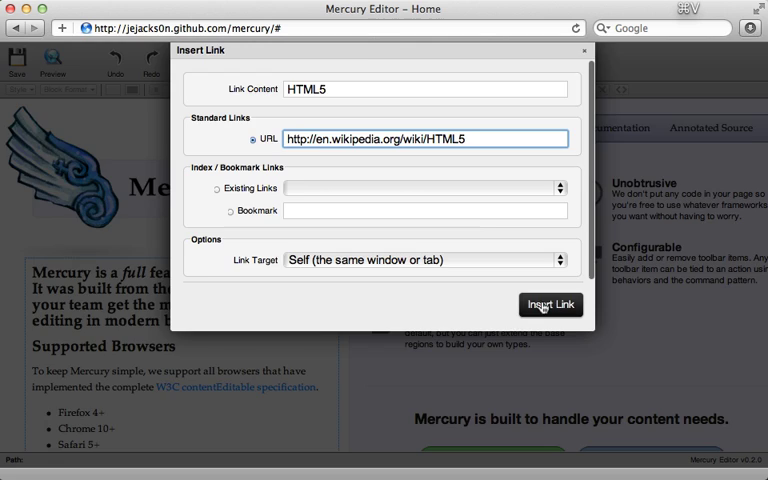
pyautogui.click(550, 305)
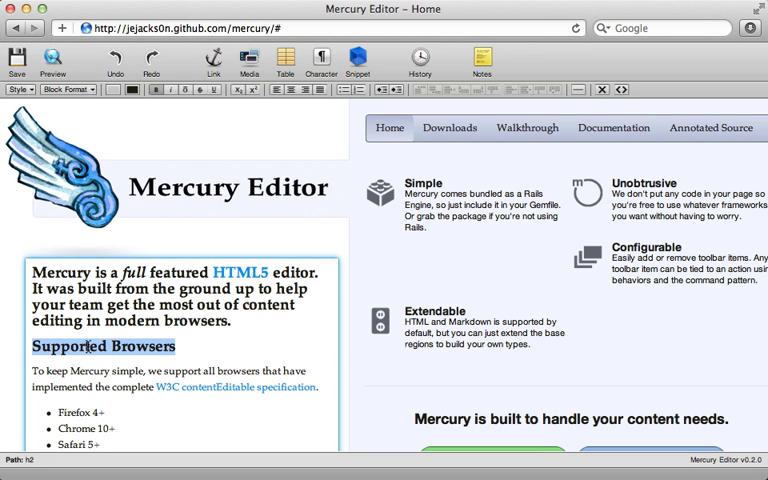
pyautogui.click(128, 90)
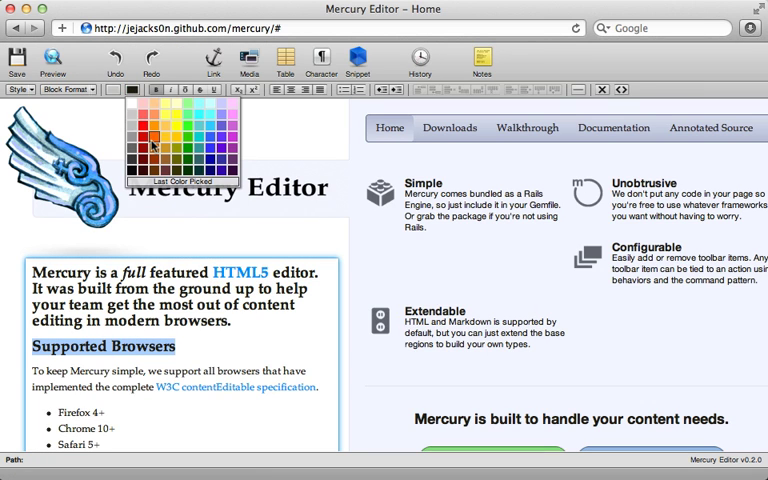
pyautogui.click(152, 143)
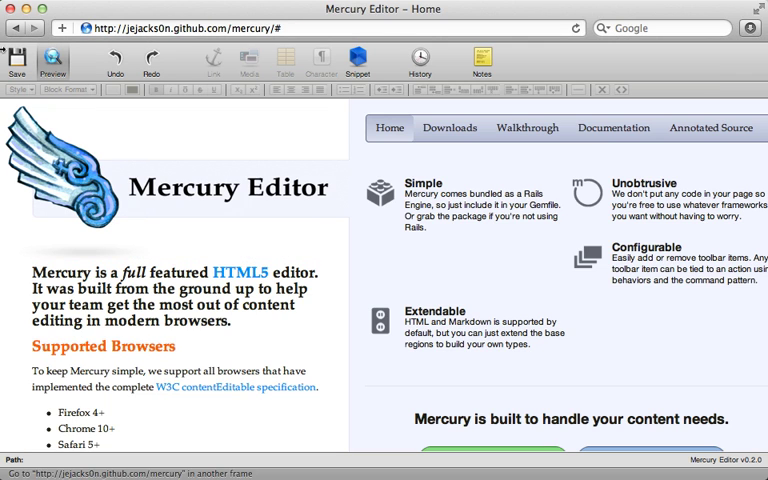
pyautogui.moveTo(17, 60)
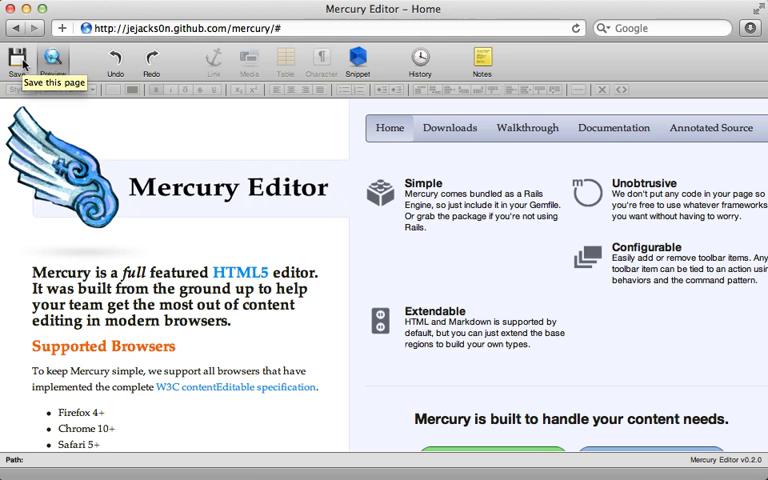
pyautogui.moveTo(92, 128)
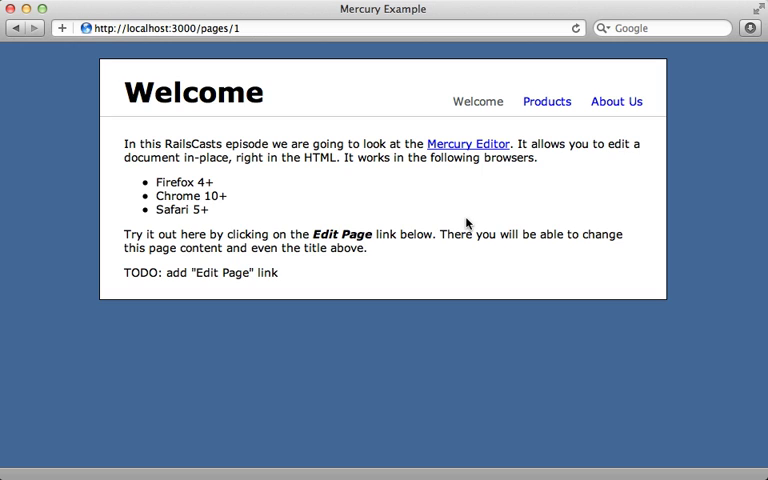
pyautogui.moveTo(384, 132)
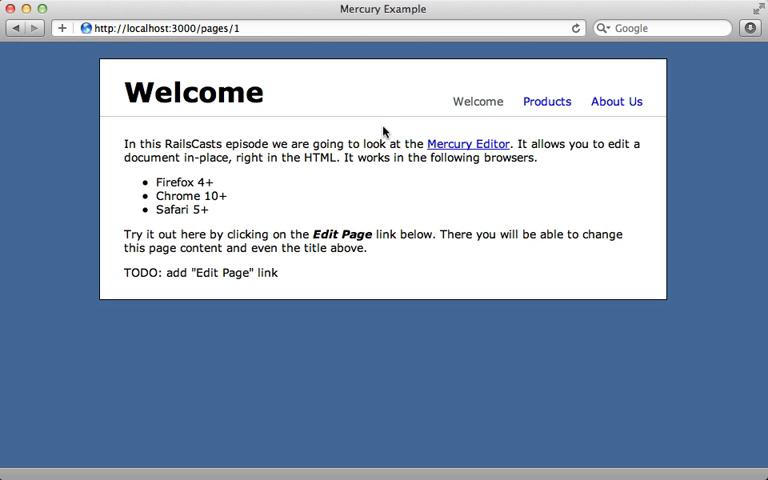
pyautogui.moveTo(547, 101)
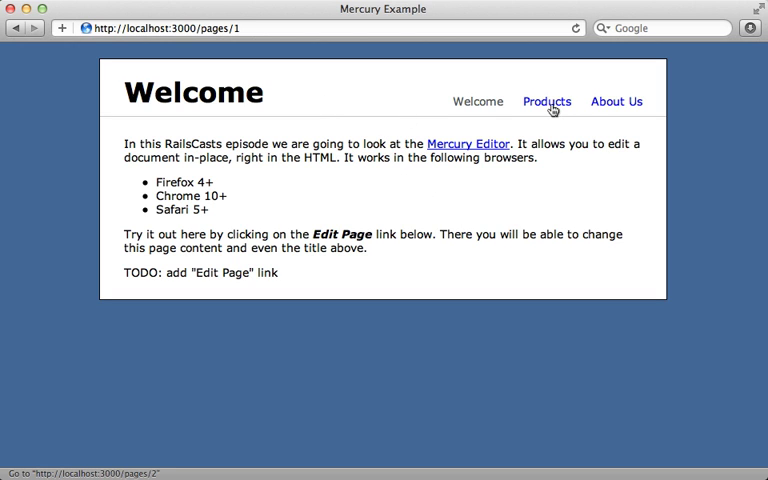
# Step: Load localhost:3000/pages/1 in Safari to view the Welcome page and its TODO
pyautogui.click(616, 101)
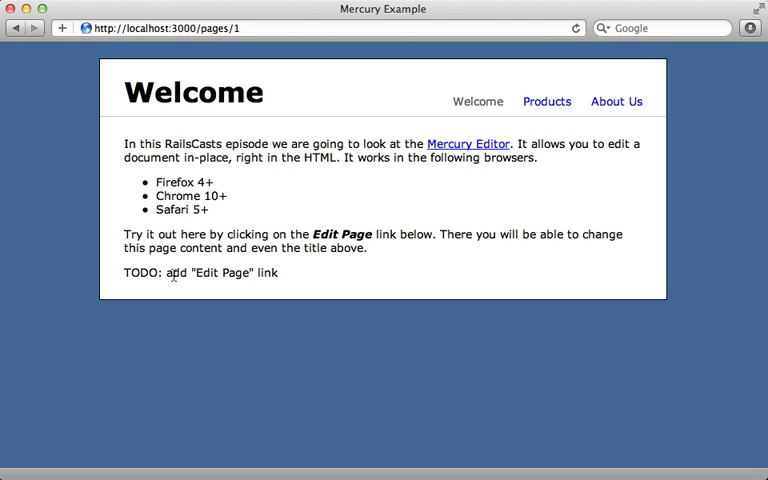
pyautogui.moveTo(189, 289)
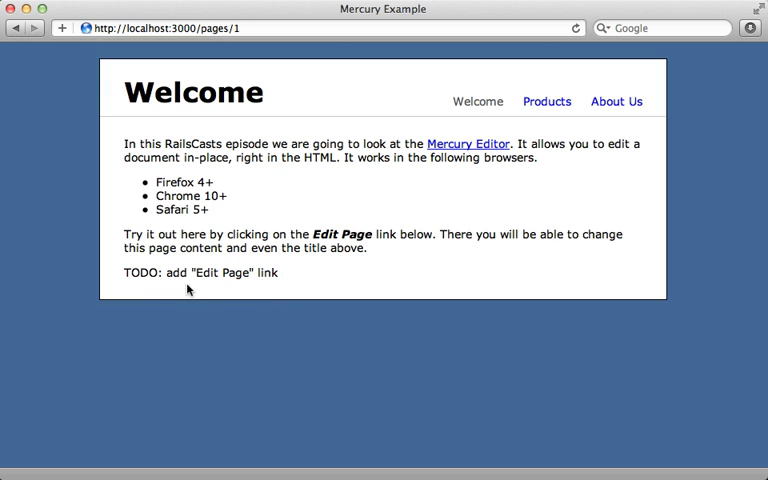
pyautogui.moveTo(186, 291)
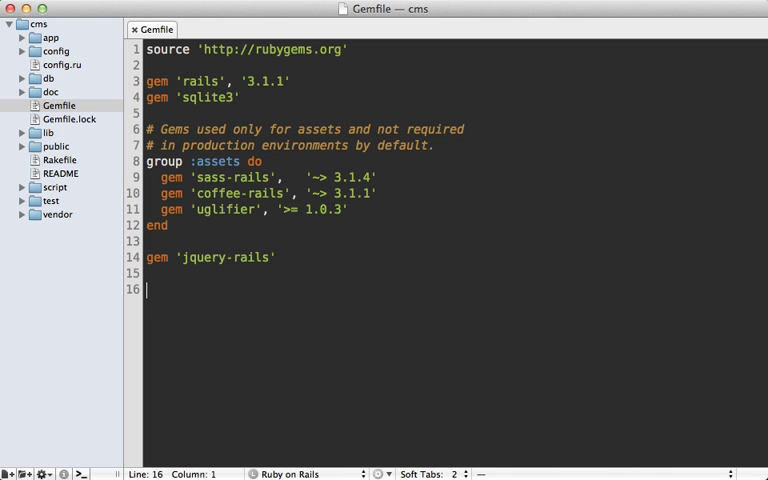
# Step: Add gem 'mercury-rails' on the Gemfile's last line
pyautogui.write("gem 'mer'")
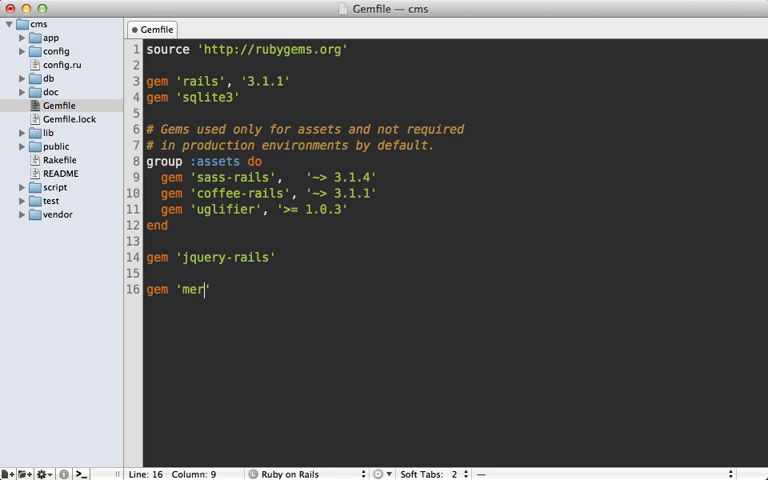
pyautogui.write("cury-rails'")
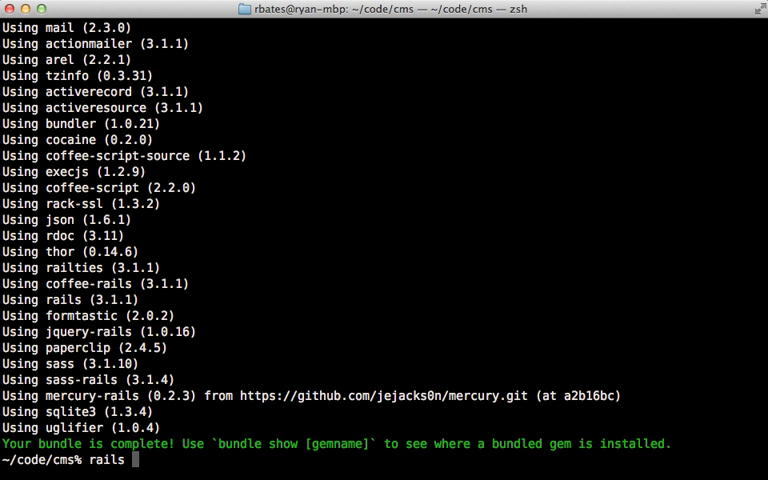
# Step: Run rails g mercury:install, accepting the layout and CSS overrides, then start installing migrations
pyautogui.write('g mercury:install')
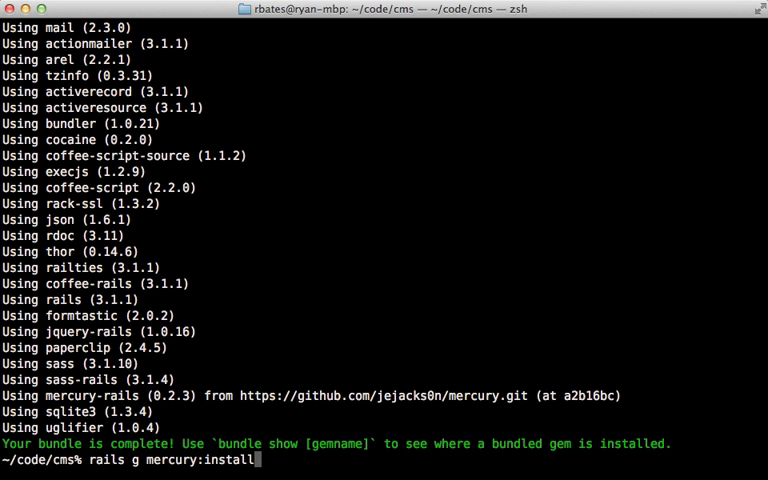
pyautogui.press('Return')
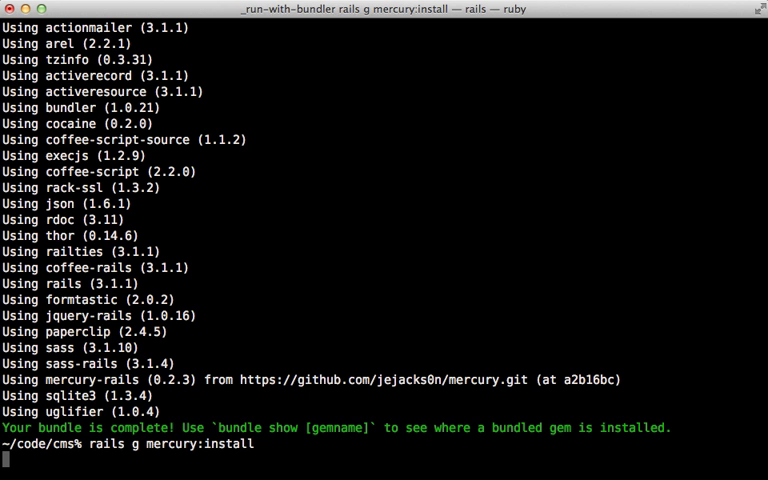
pyautogui.press('Return')
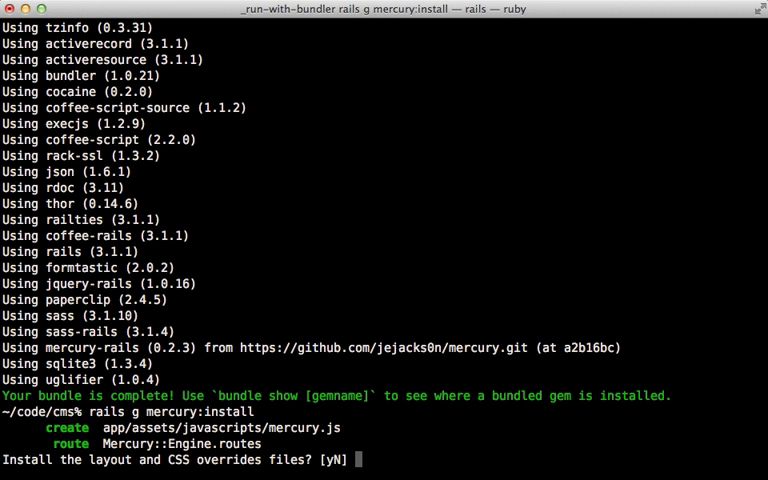
pyautogui.write('y')
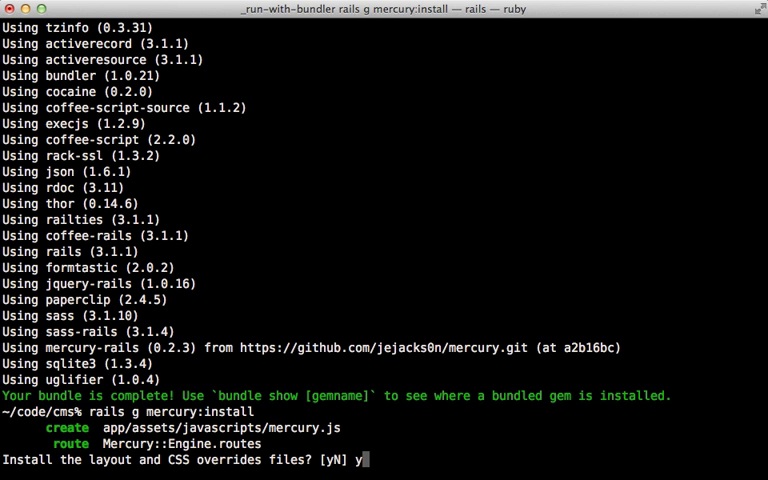
pyautogui.press('Return')
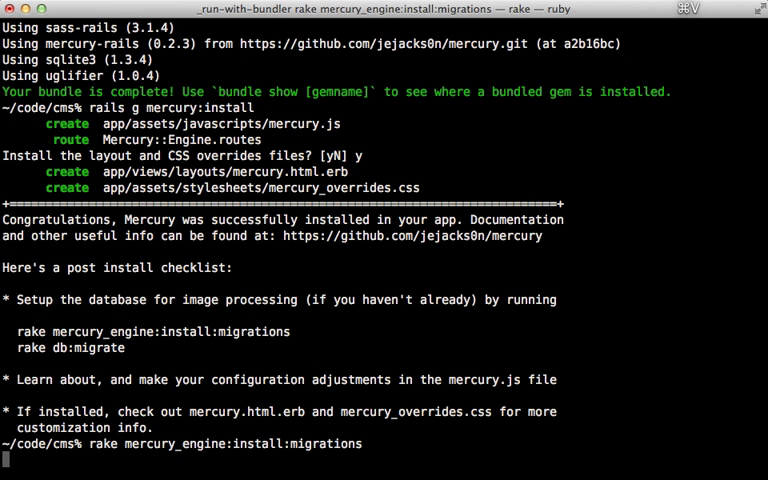
pyautogui.doubleClick(30, 347)
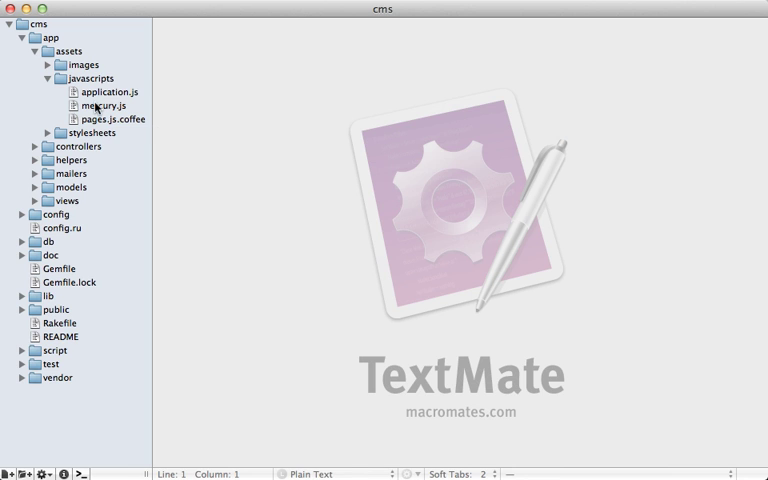
pyautogui.moveTo(44, 51)
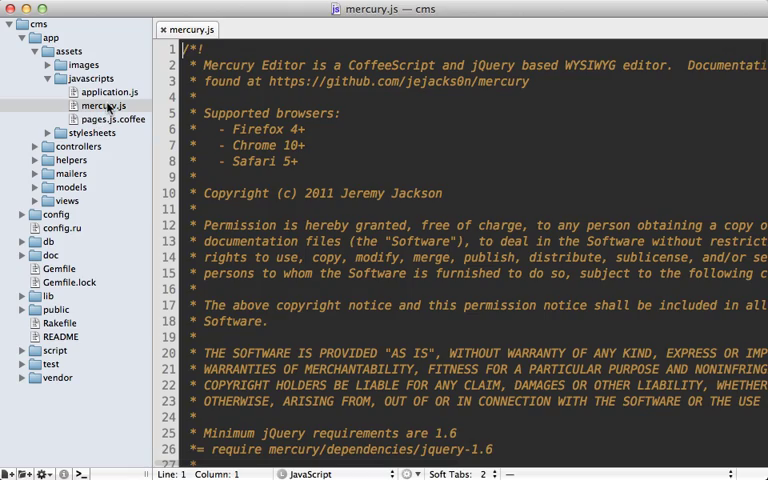
# Step: Scroll through mercury.js past the toolbar and pasting settings to image uploading
pyautogui.scroll(-3)
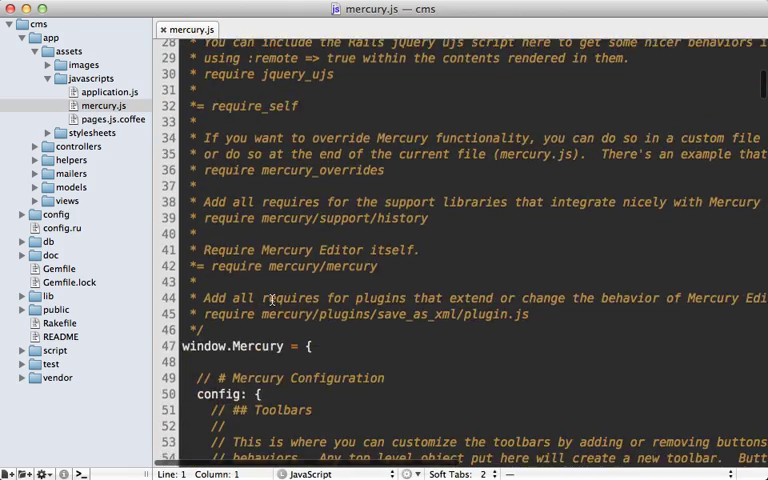
pyautogui.scroll(-3)
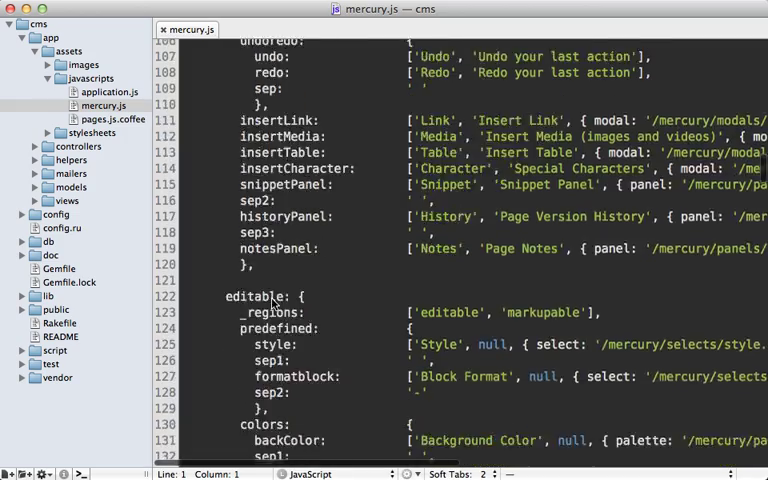
pyautogui.scroll(-3)
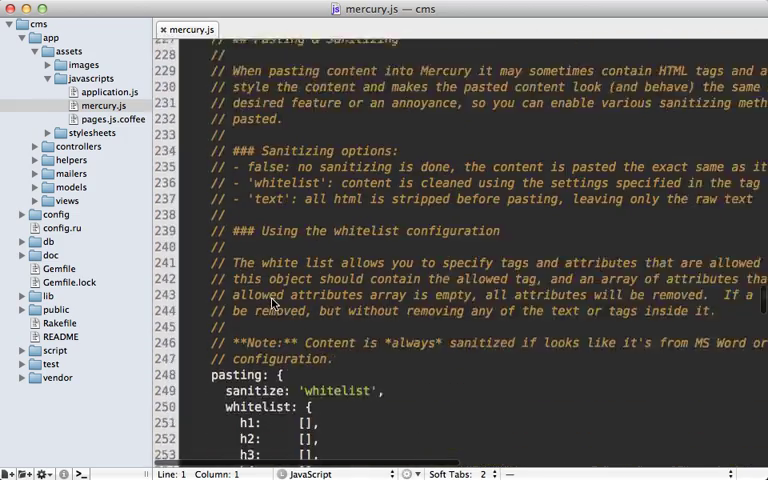
pyautogui.scroll(-3)
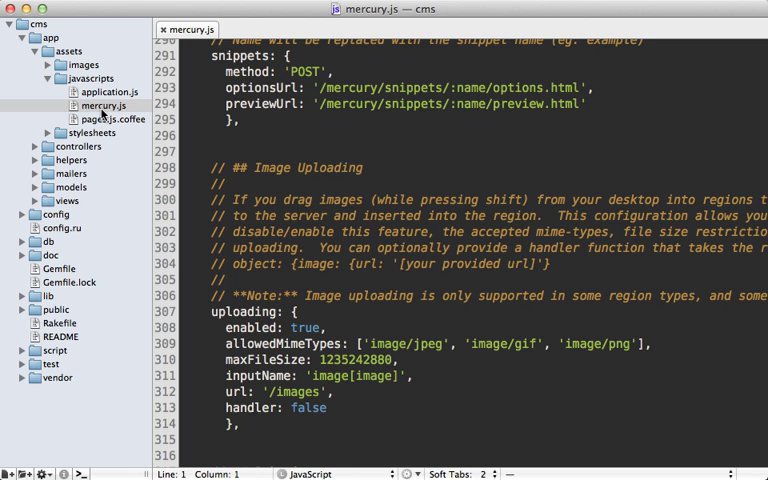
pyautogui.moveTo(108, 109)
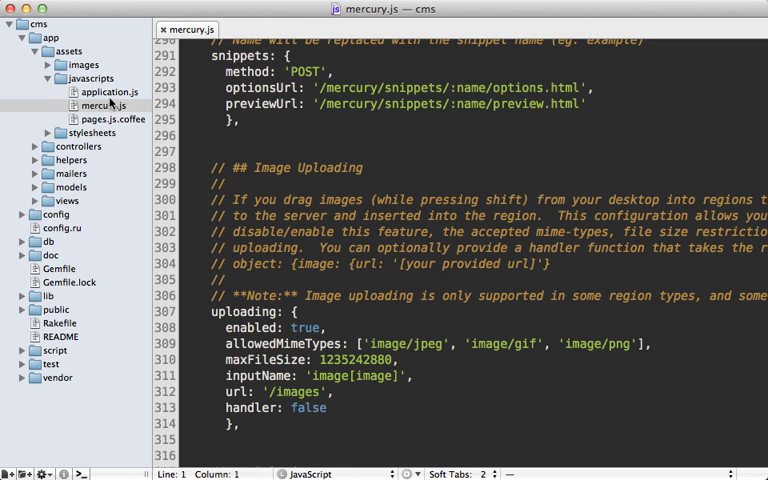
# Step: Change '//= require_tree .' to '//= require pages' in application.js
pyautogui.click(109, 91)
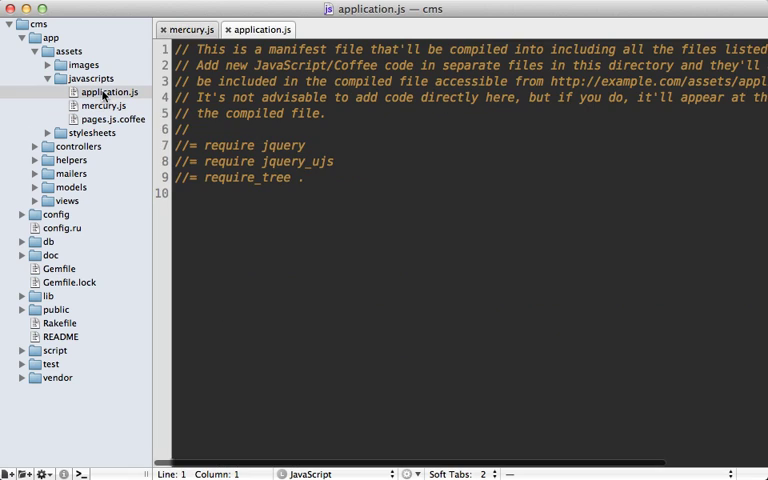
pyautogui.moveTo(134, 150)
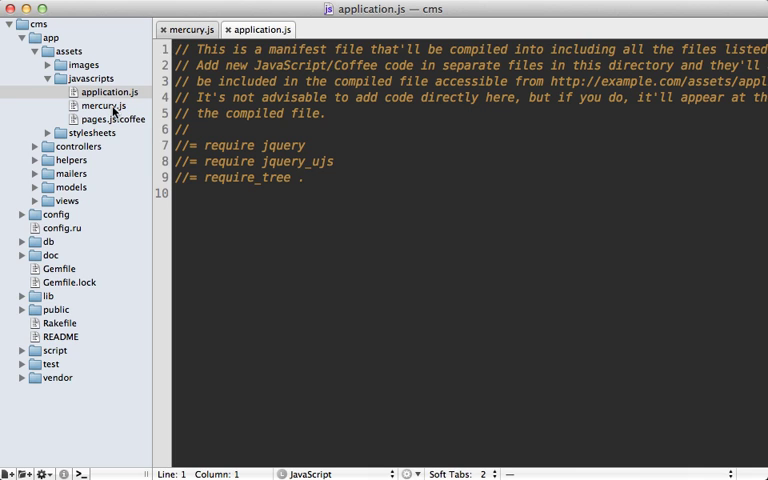
pyautogui.moveTo(235, 205)
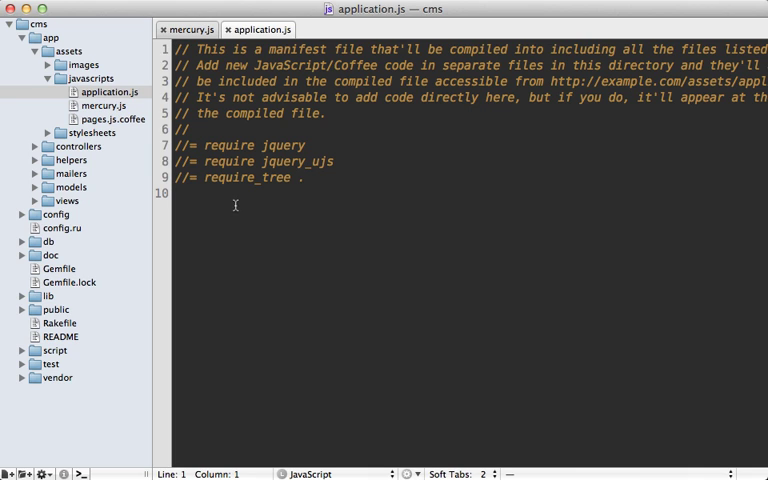
pyautogui.doubleClick(270, 178)
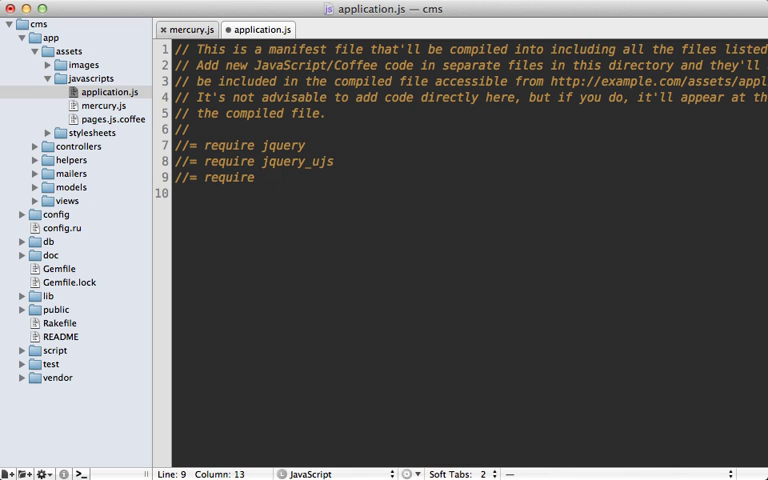
pyautogui.write('pages')
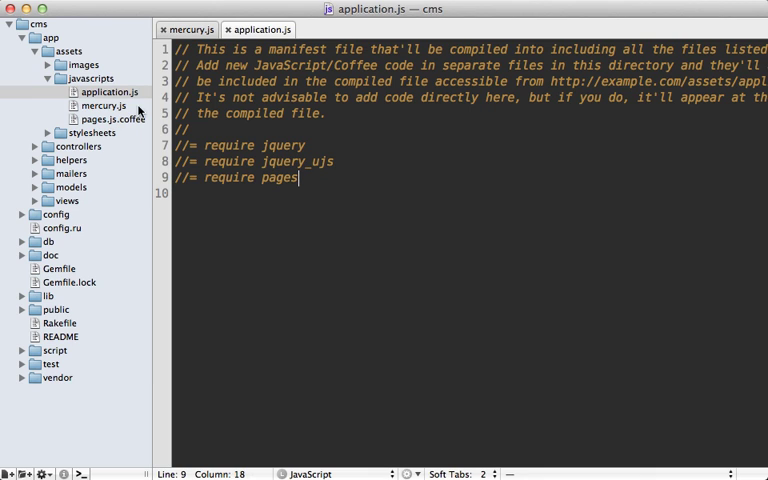
pyautogui.click(47, 132)
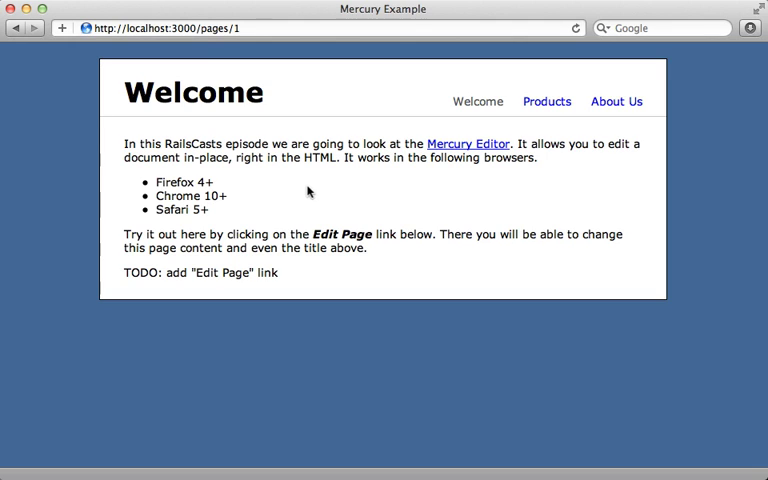
pyautogui.moveTo(282, 207)
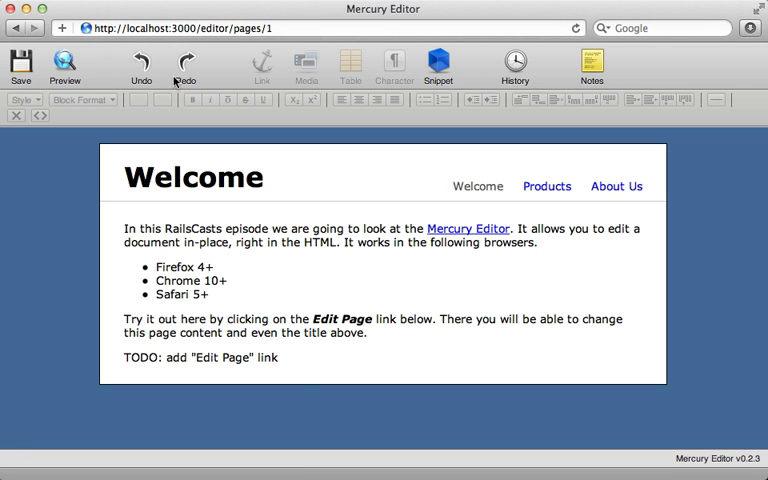
pyautogui.moveTo(105, 320)
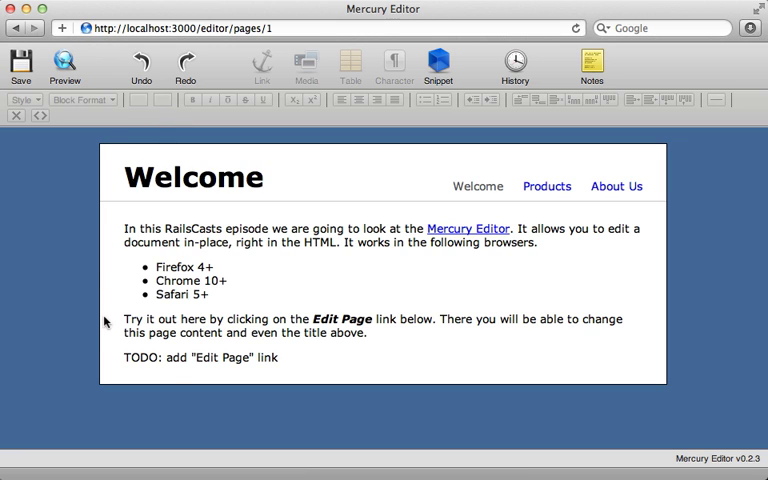
pyautogui.moveTo(122, 305)
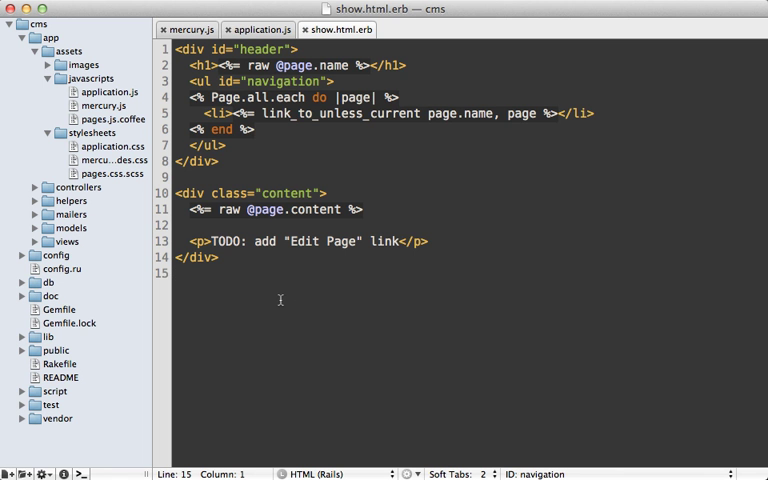
pyautogui.moveTo(216, 240)
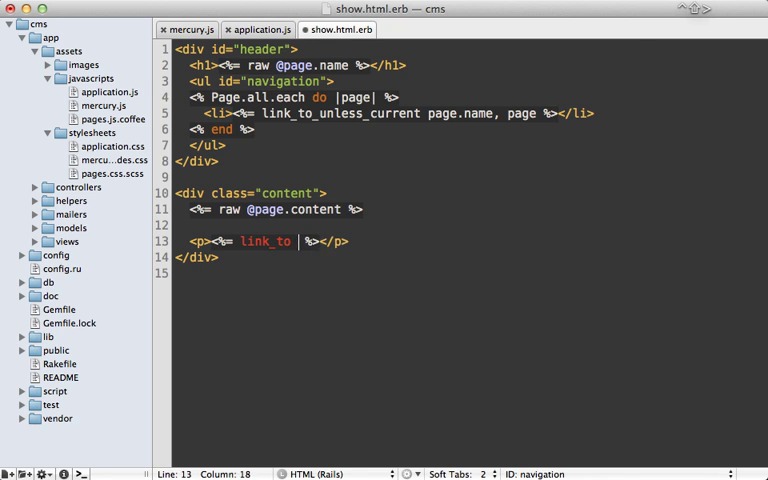
# Step: Replace the TODO with <%= link_to "Edit Page", "/editor" + request.path %>
pyautogui.write('"Edit Page",')
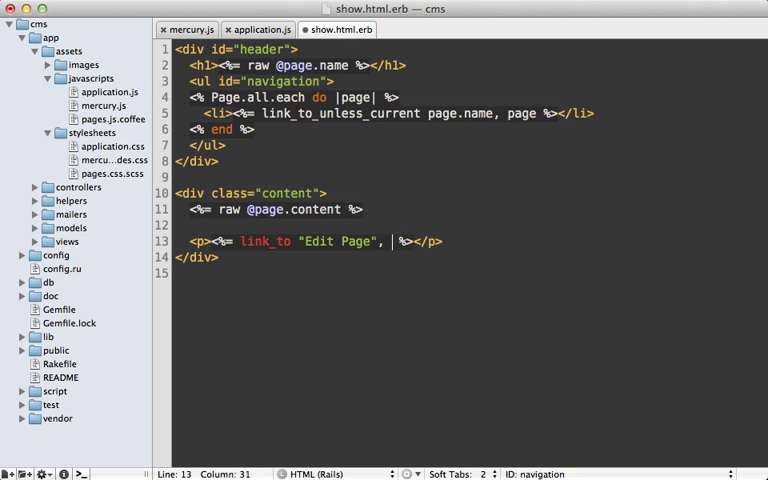
pyautogui.write('/"')
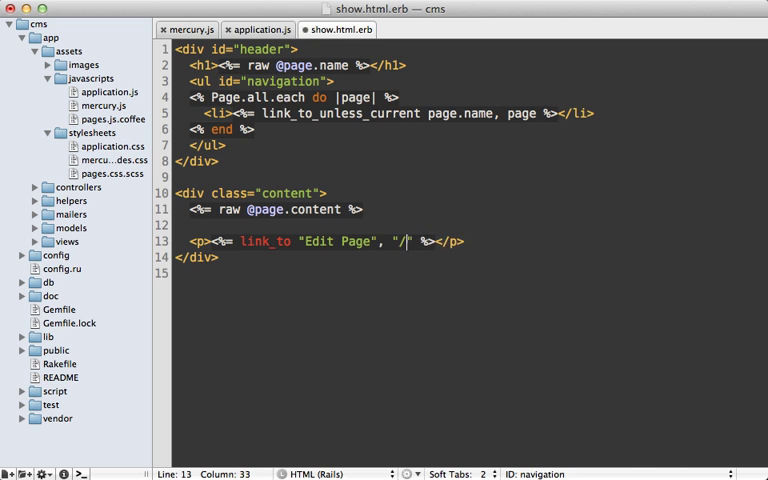
pyautogui.write('editor')
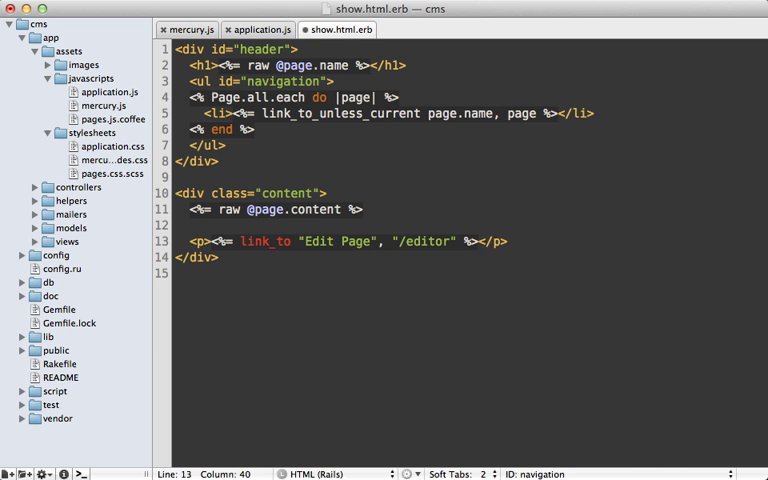
pyautogui.write('+ request.pat')
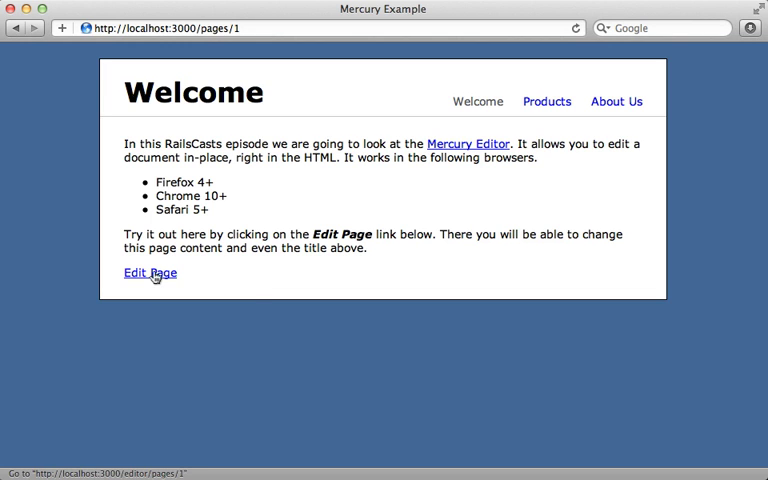
# Step: Follow the Edit Page link to open page 1 in Mercury Editor
pyautogui.click(148, 272)
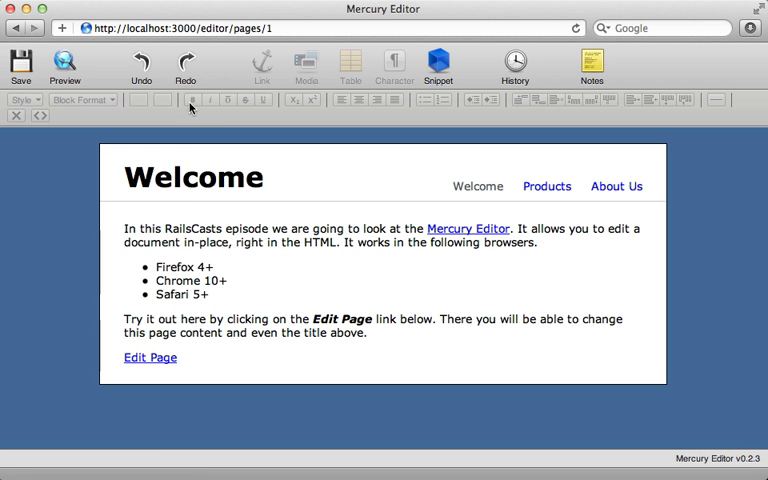
pyautogui.moveTo(120, 297)
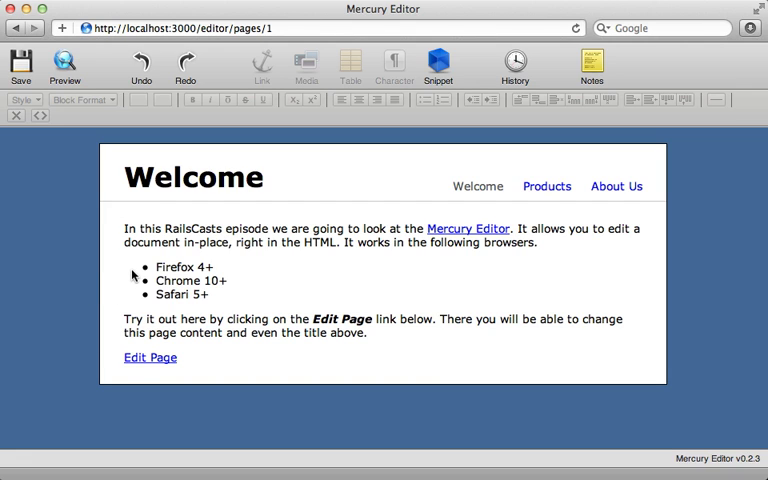
pyautogui.moveTo(245, 181)
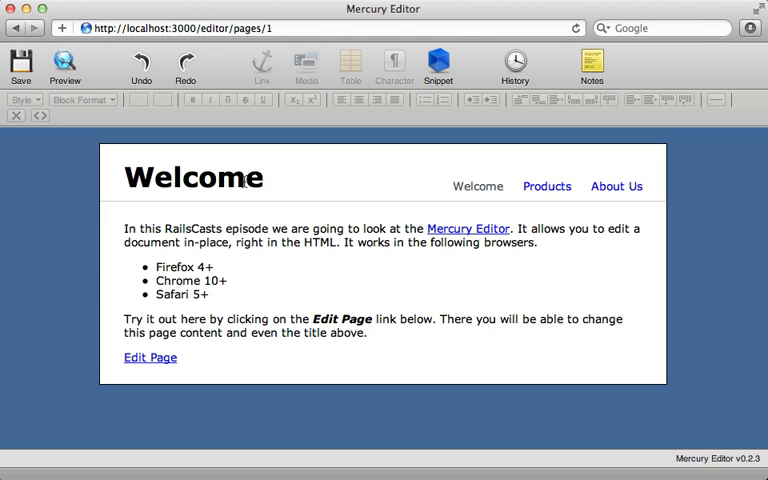
pyautogui.moveTo(256, 295)
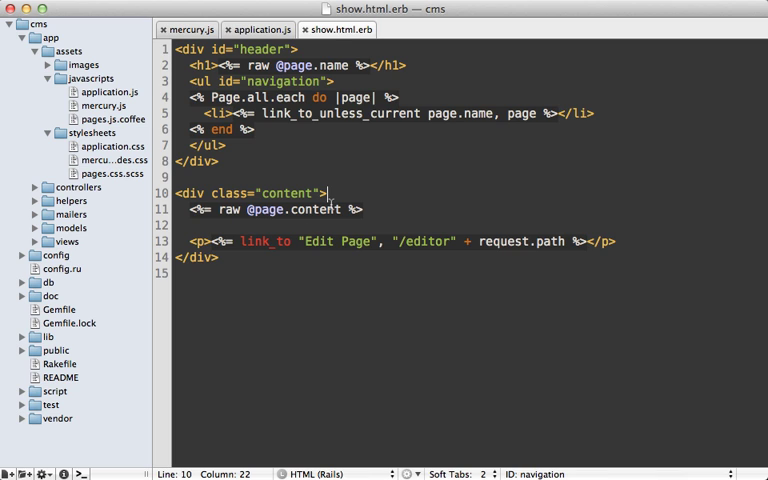
pyautogui.press('Return')
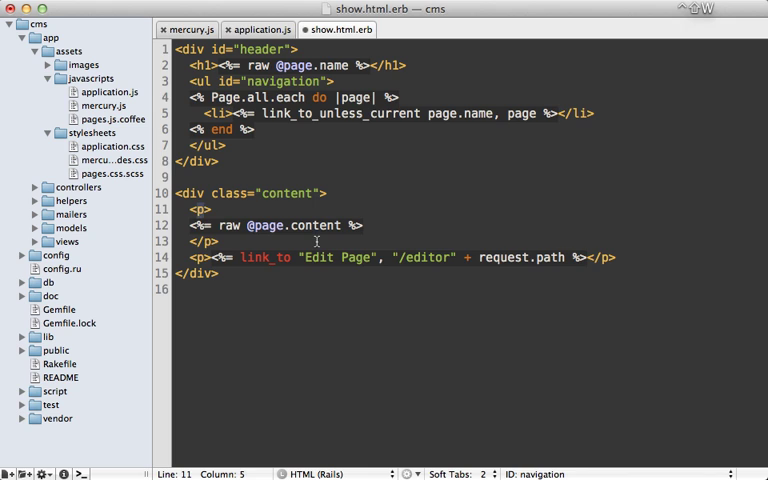
pyautogui.write('div id="')
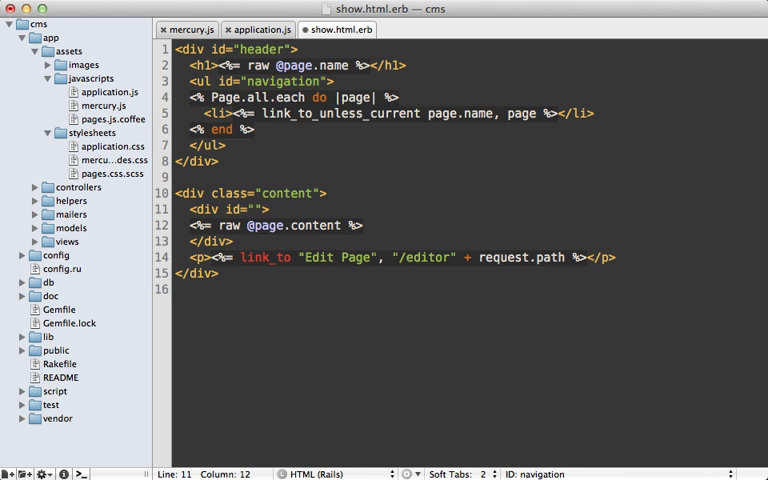
pyautogui.write('page')
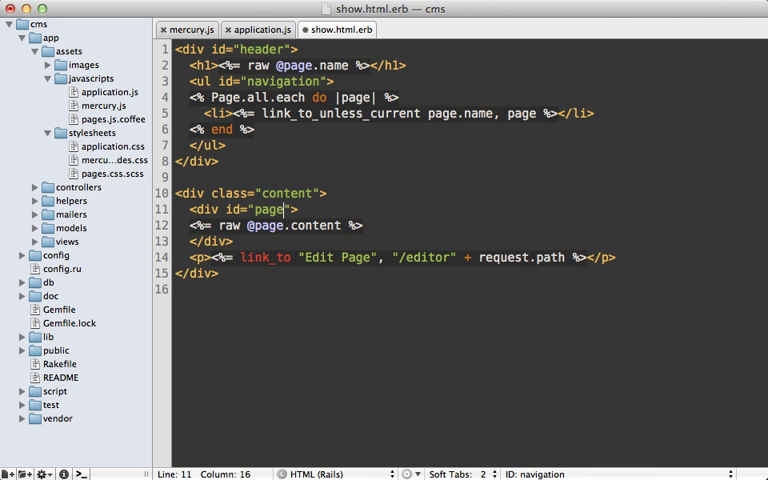
pyautogui.write('_content')
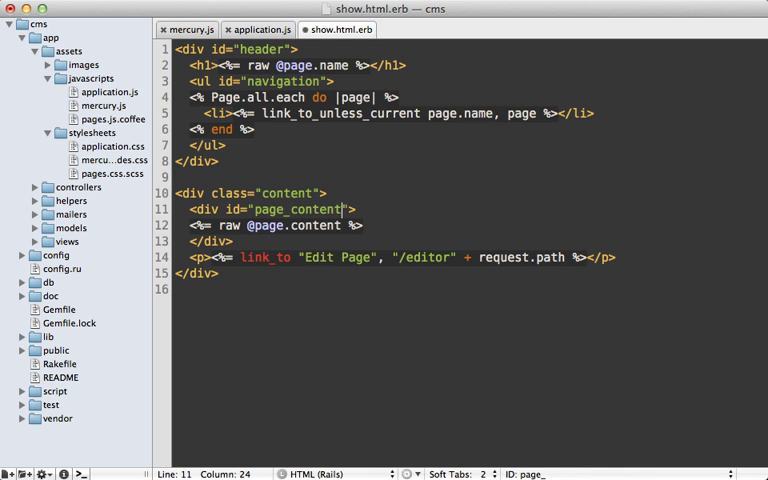
pyautogui.click(350, 209)
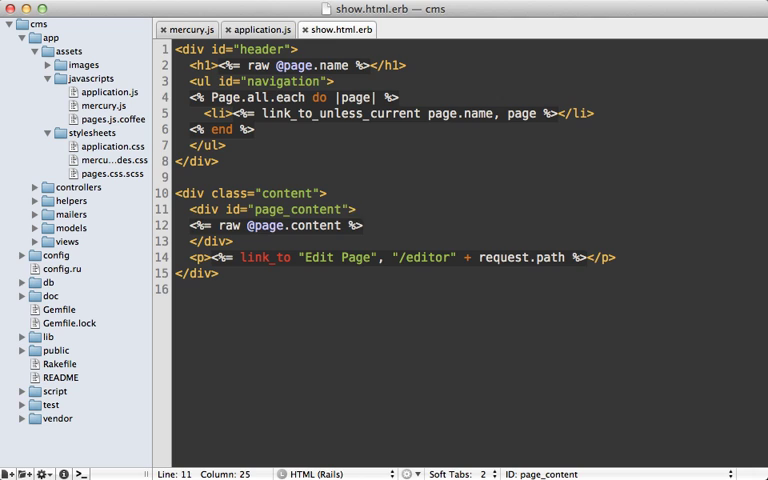
pyautogui.write('class=""')
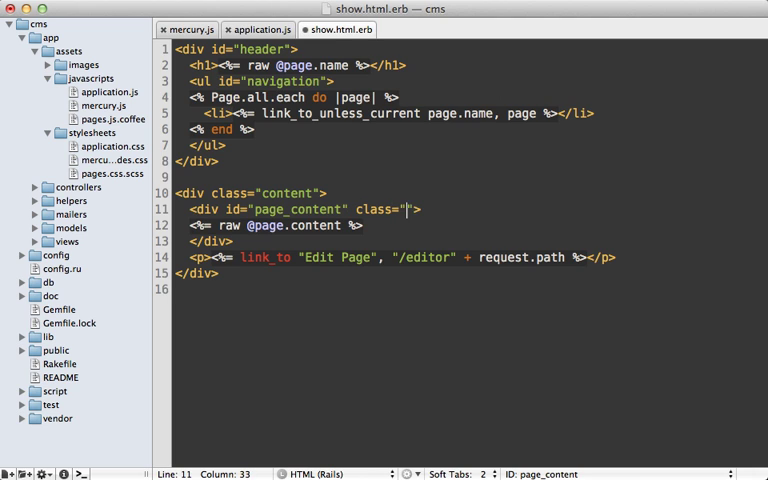
pyautogui.write('mercury-region')
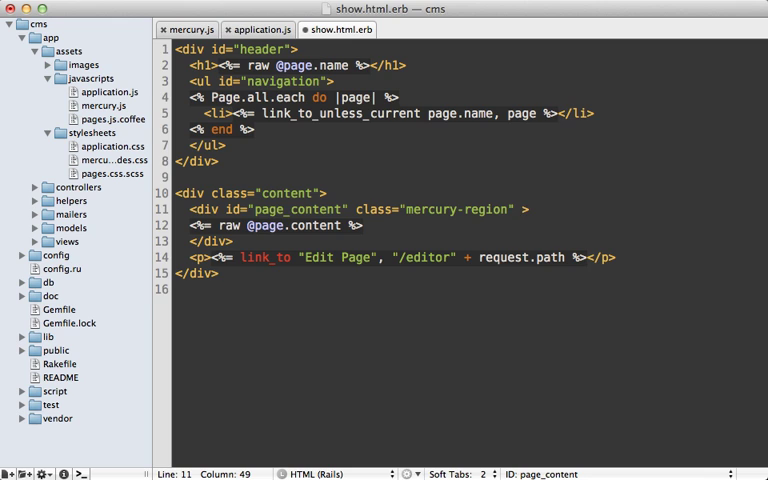
pyautogui.write('data-type="editable')
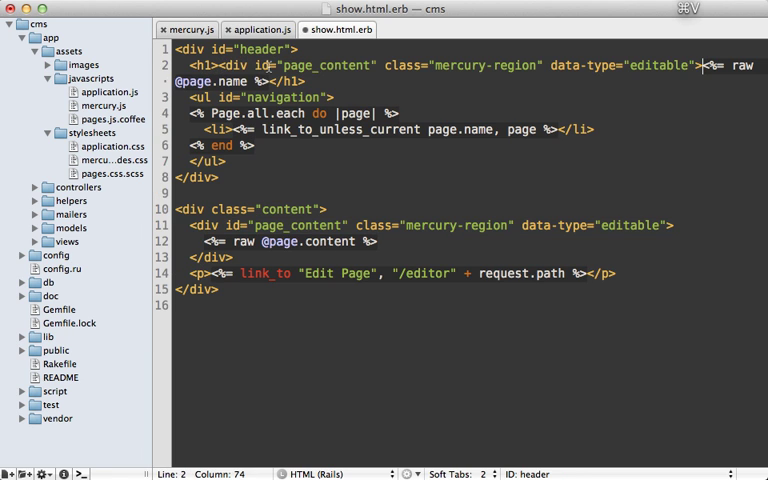
pyautogui.write('span')
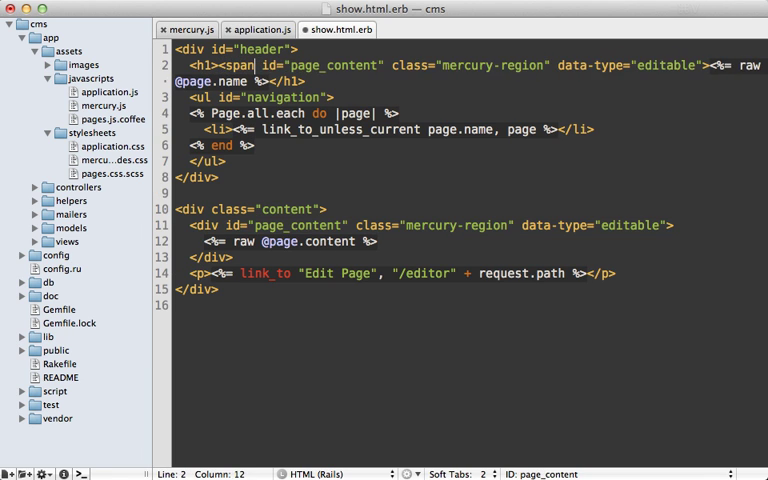
pyautogui.moveTo(385, 65)
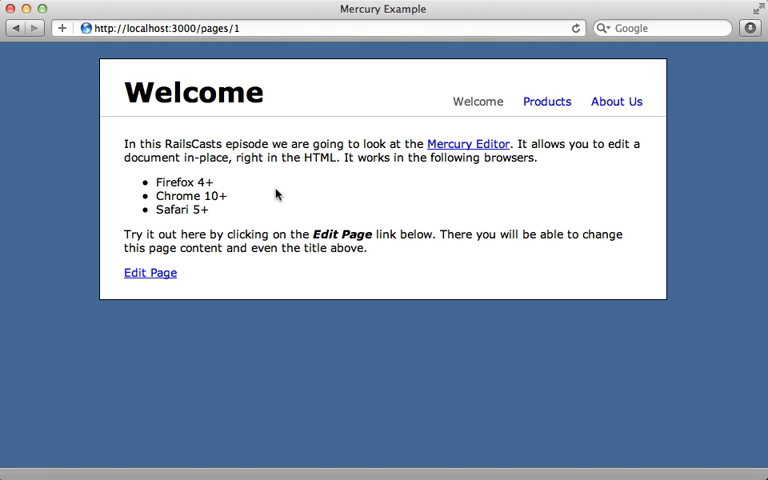
pyautogui.moveTo(149, 272)
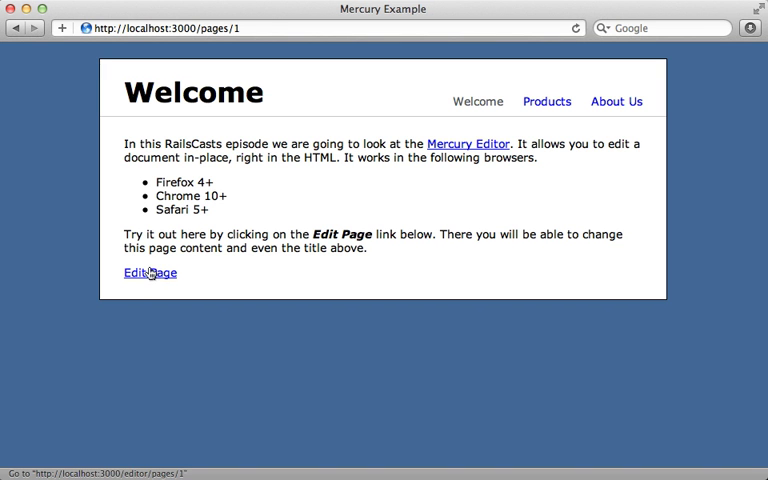
# Step: Append '!!' to the title, edit after the Safari 5+ bullet, save, and dismiss the alert
pyautogui.click(149, 272)
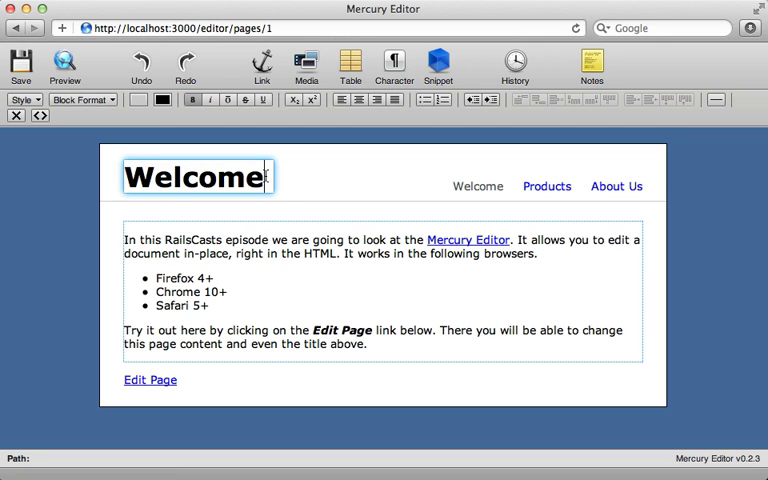
pyautogui.write('!!')
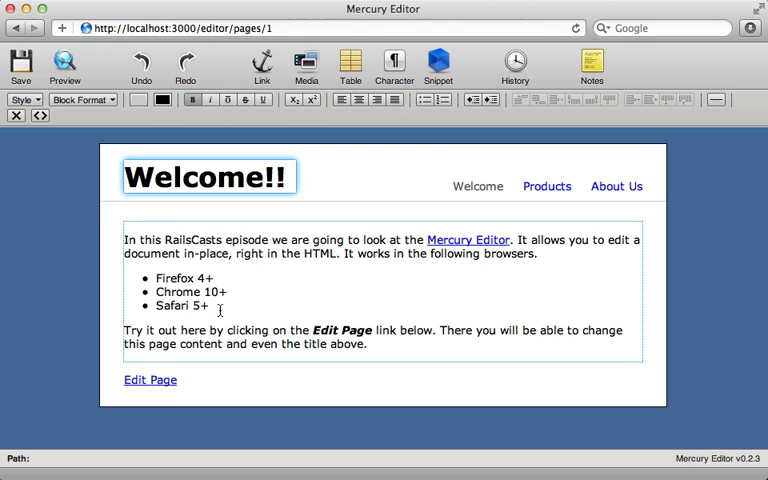
pyautogui.click(227, 306)
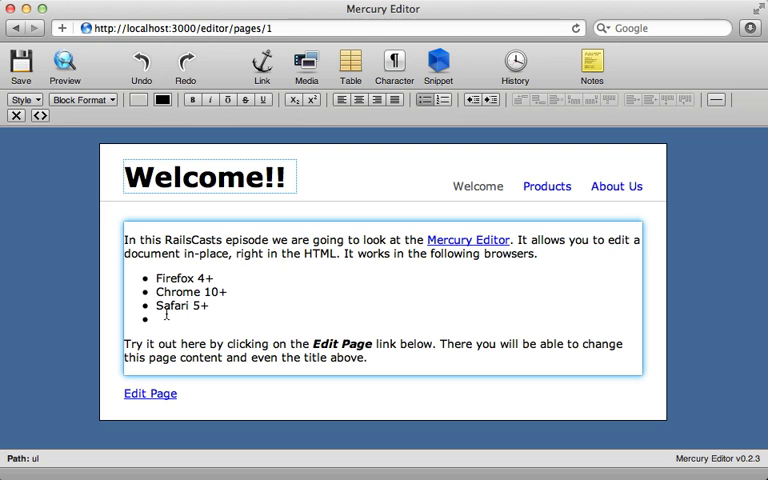
pyautogui.click(489, 100)
pyautogui.write('...')
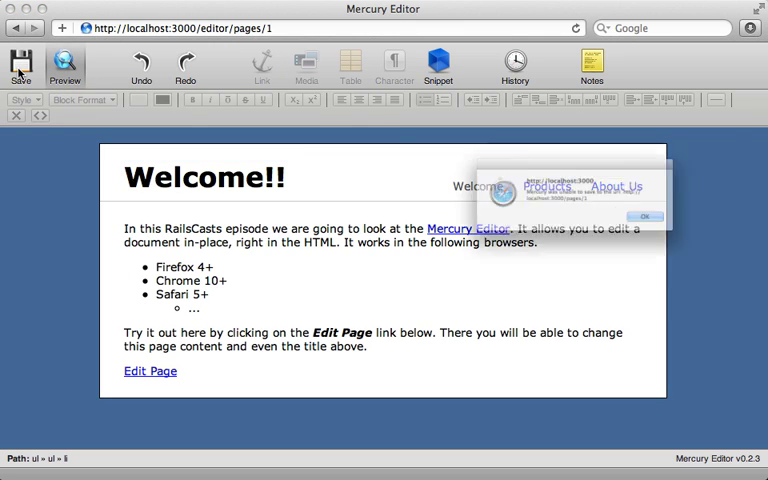
pyautogui.click(20, 68)
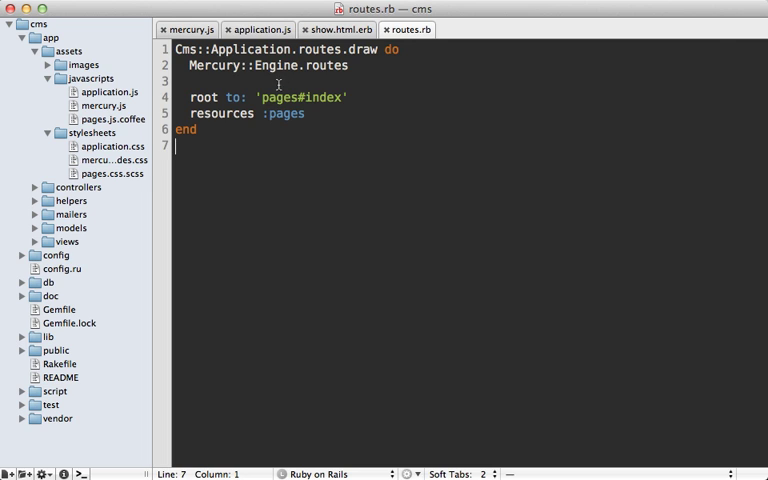
pyautogui.moveTo(282, 70)
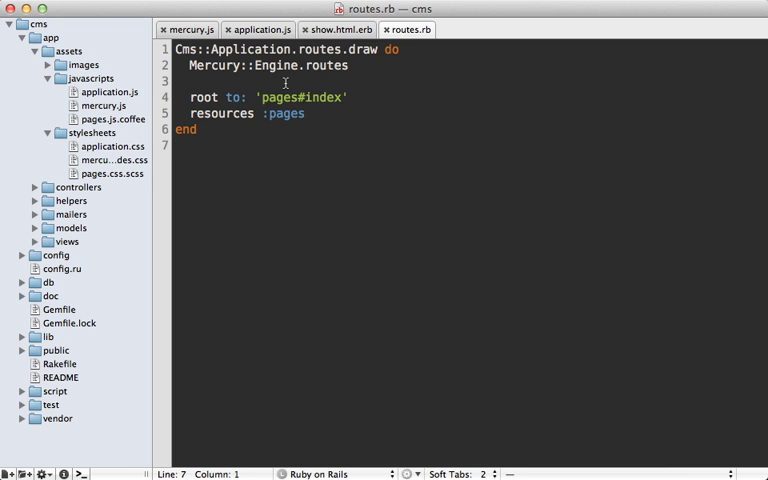
# Step: Give resources :pages a do block containing member { post :mercury_update }
pyautogui.click(305, 113)
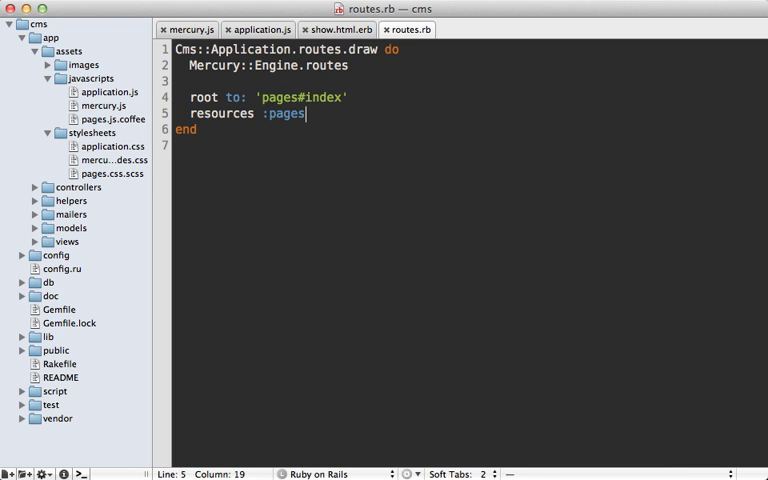
pyautogui.write('do')
pyautogui.click(470, 144)
pyautogui.write('memb')
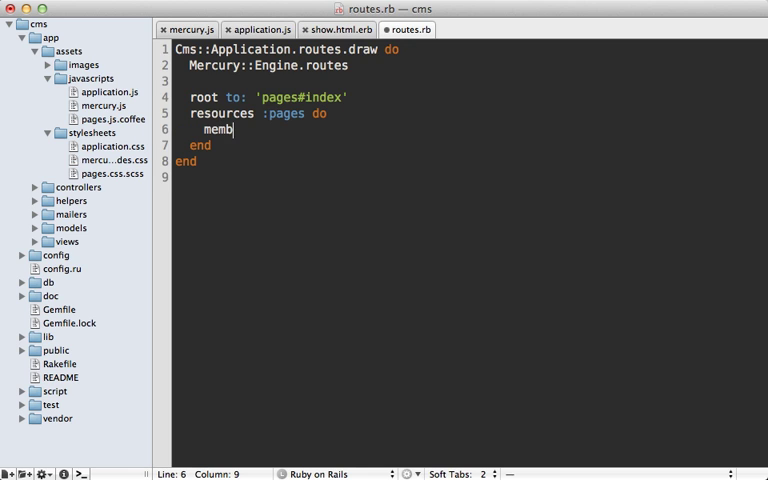
pyautogui.write('er { post}')
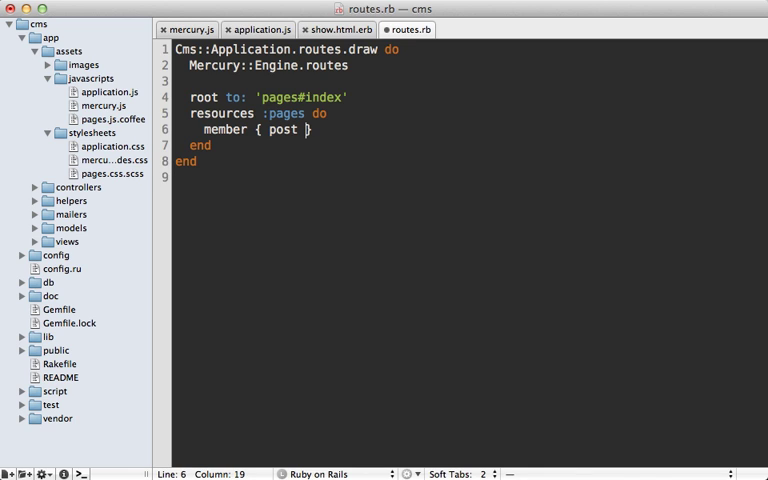
pyautogui.write(':mercur')
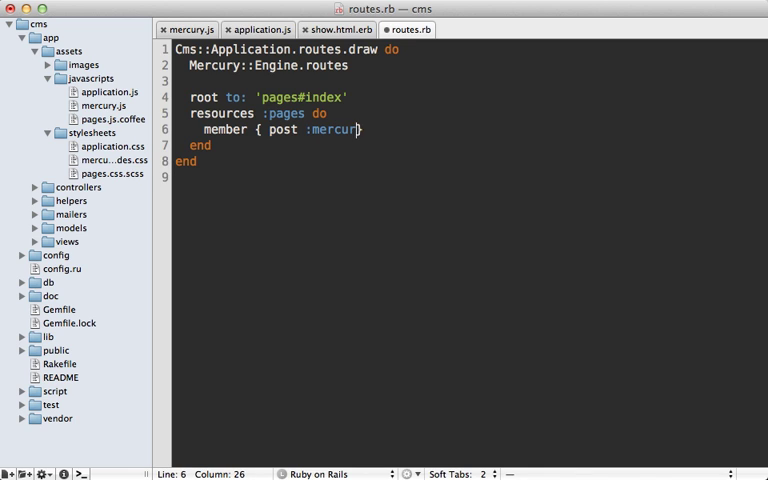
pyautogui.write('_update')
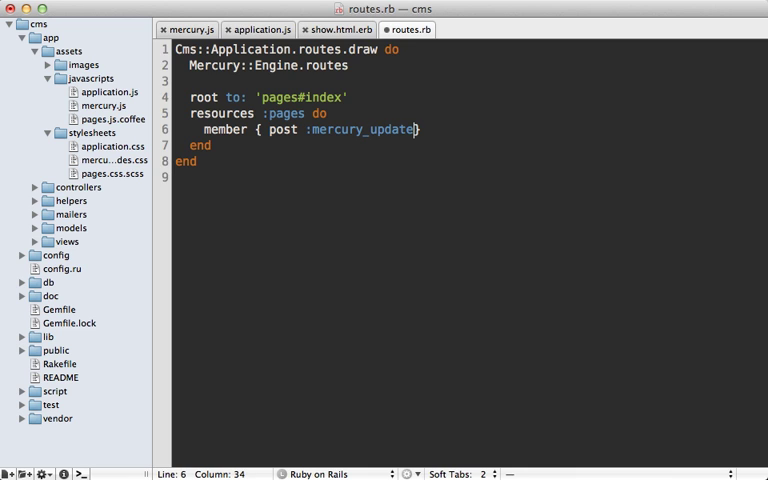
pyautogui.doubleClick(362, 130)
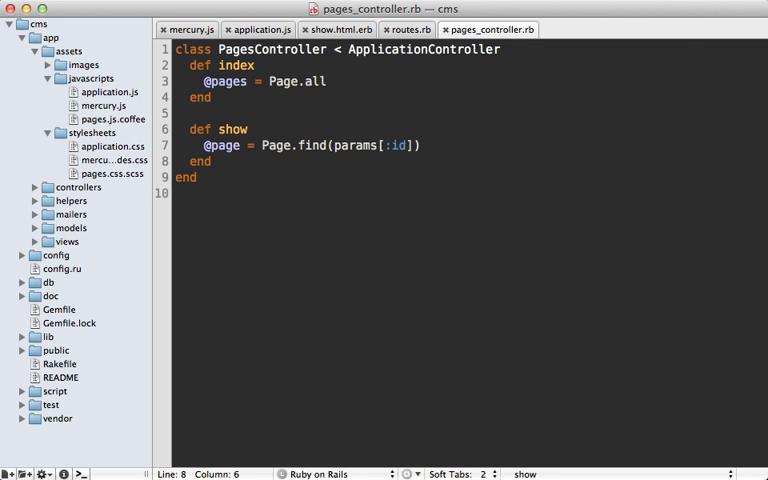
# Step: Add def mercury_update with page = Page.find(params[:id]), a comment and render text:
pyautogui.write('def method_name')
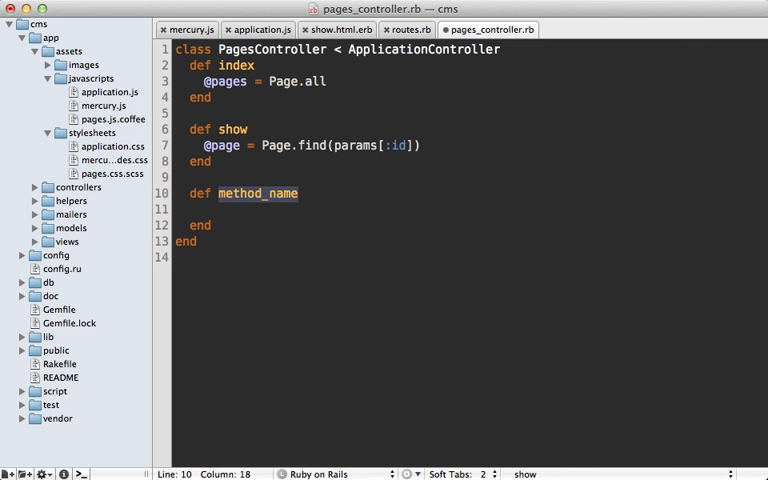
pyautogui.write('mercury_update')
pyautogui.click(470, 209)
pyautogui.write('page =')
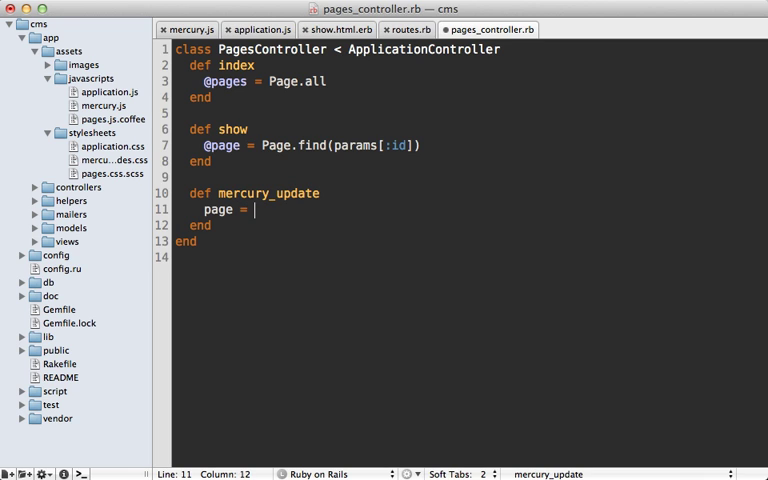
pyautogui.write('Page.find(params[:id])')
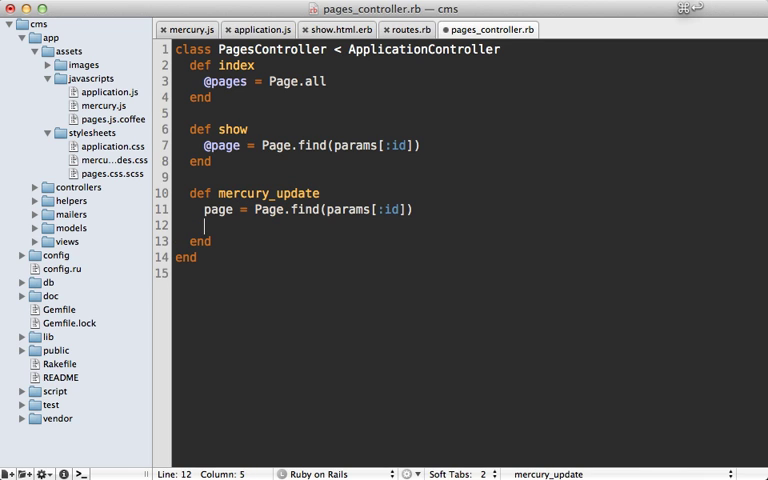
pyautogui.write('# ...')
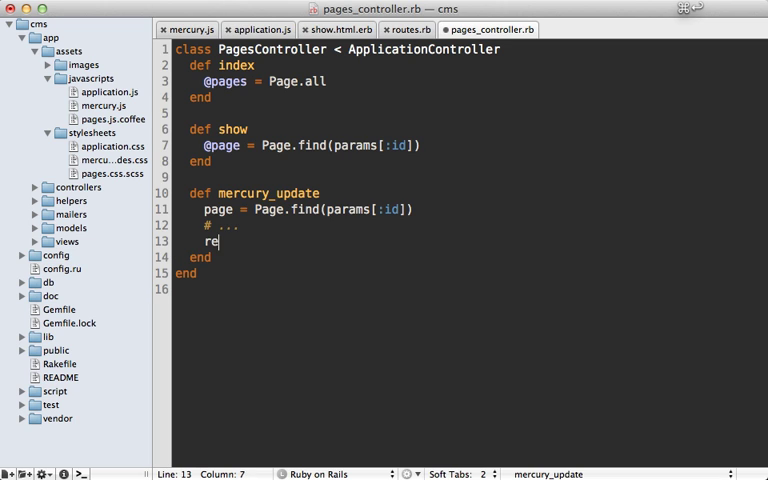
pyautogui.write('nder text:')
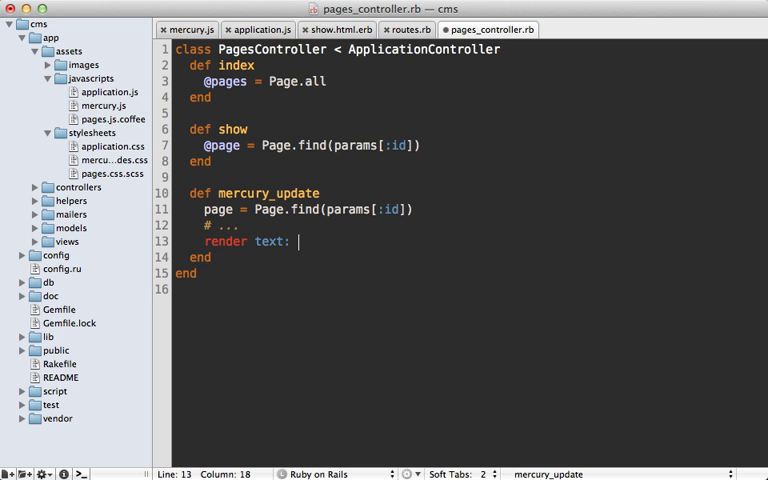
pyautogui.click(338, 29)
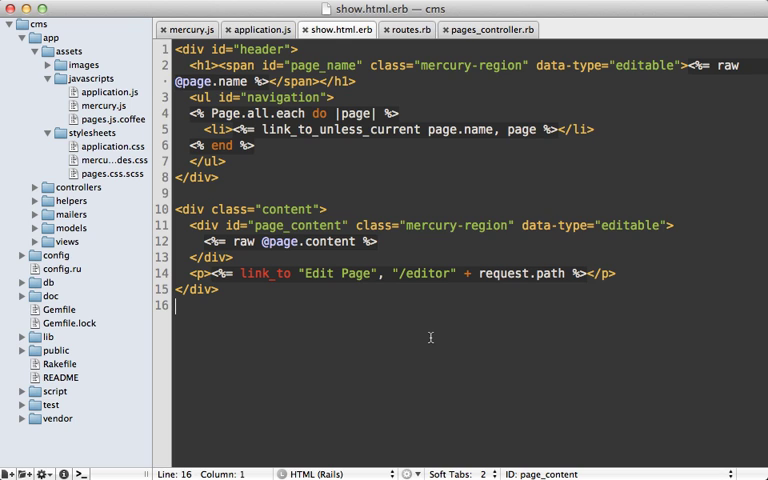
pyautogui.moveTo(425, 318)
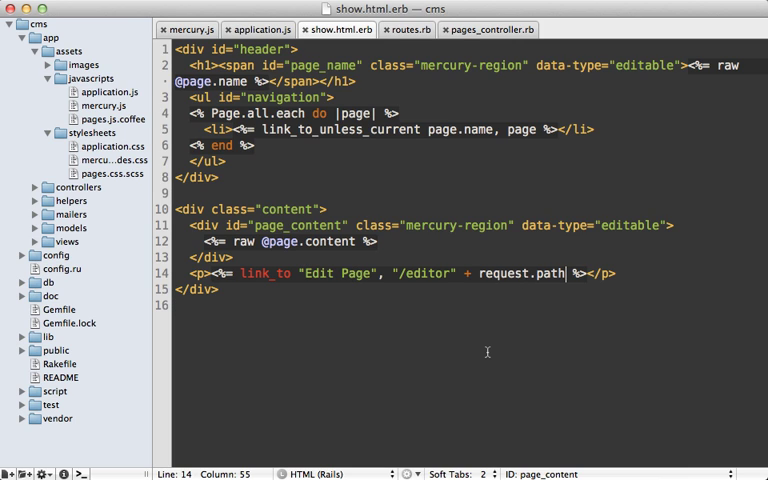
pyautogui.write(', id: "edi')
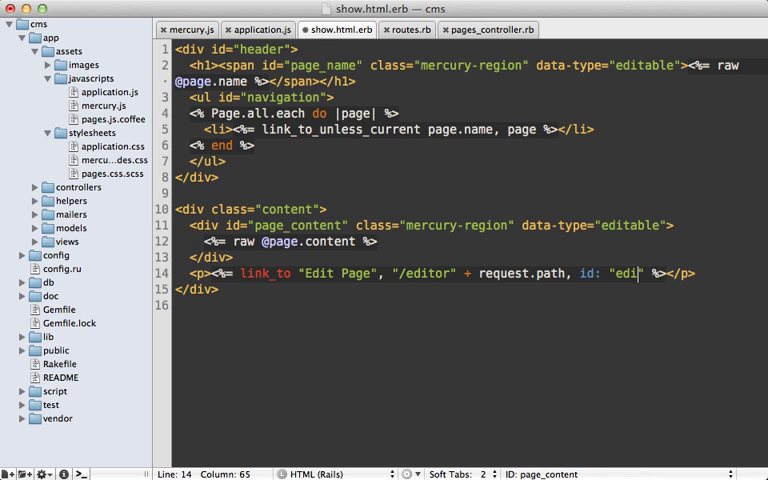
pyautogui.write('_link", d')
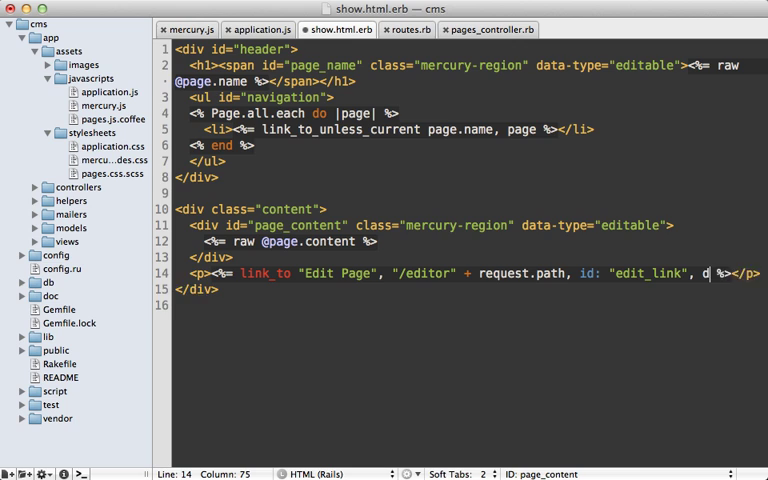
pyautogui.write('ata:')
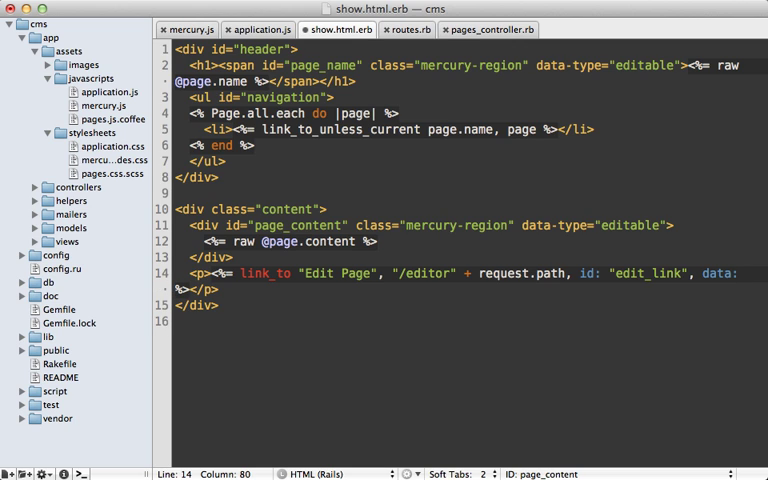
pyautogui.write('{}')
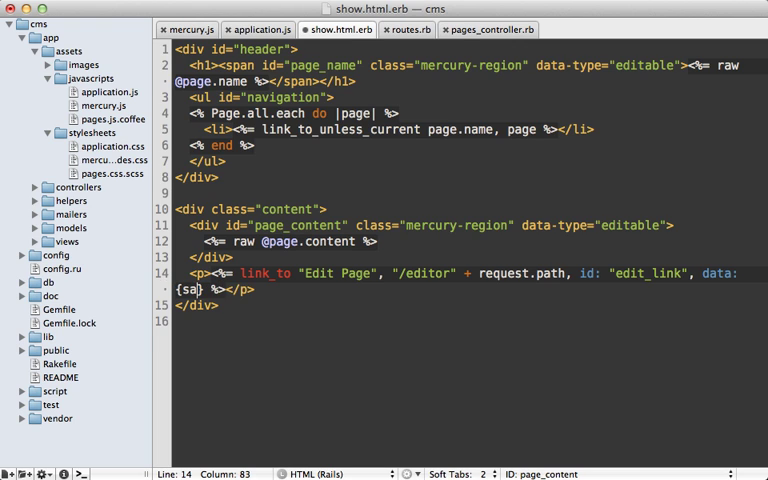
pyautogui.write('ve_url:')
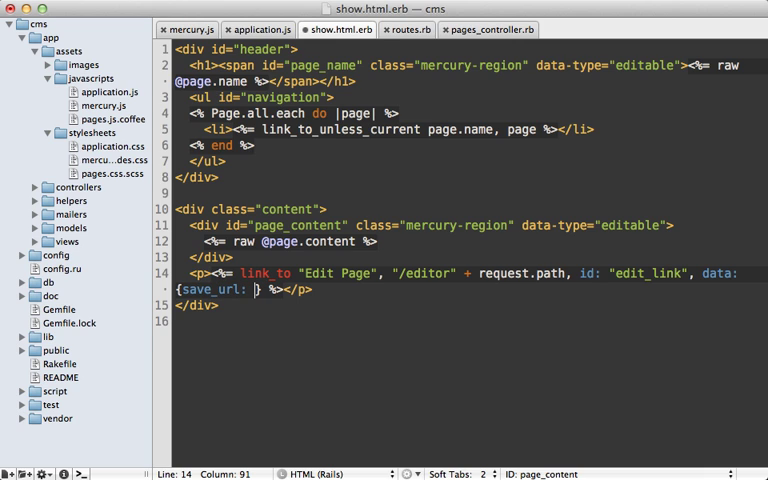
pyautogui.write('mercury')
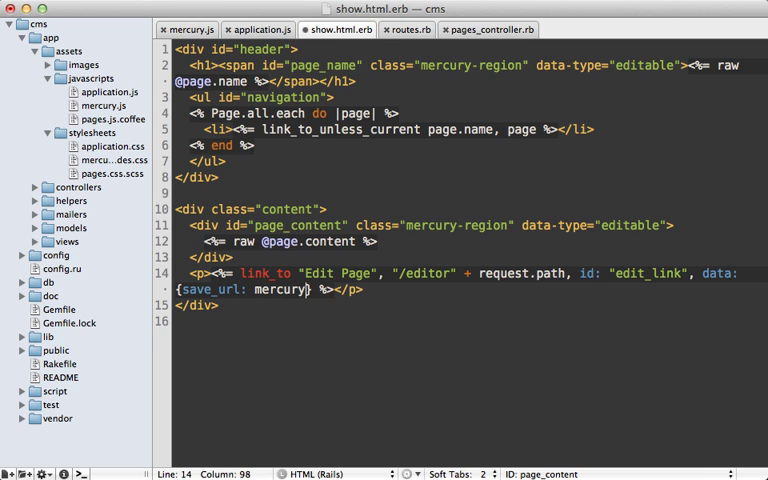
pyautogui.write('_update_page')
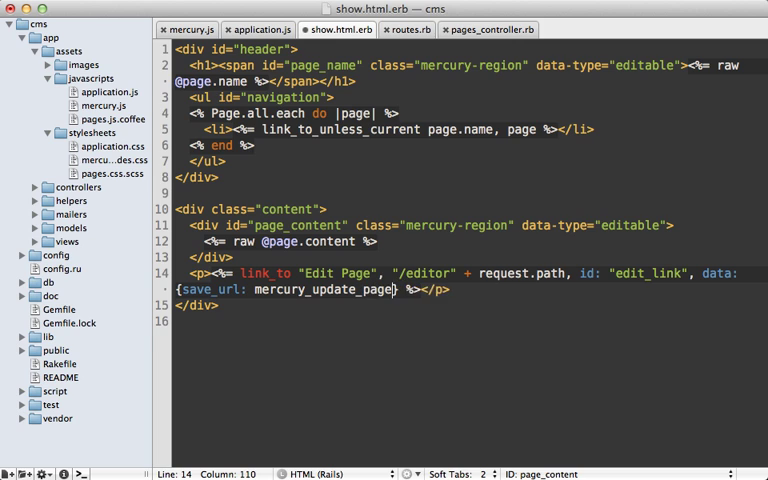
pyautogui.write('_path()')
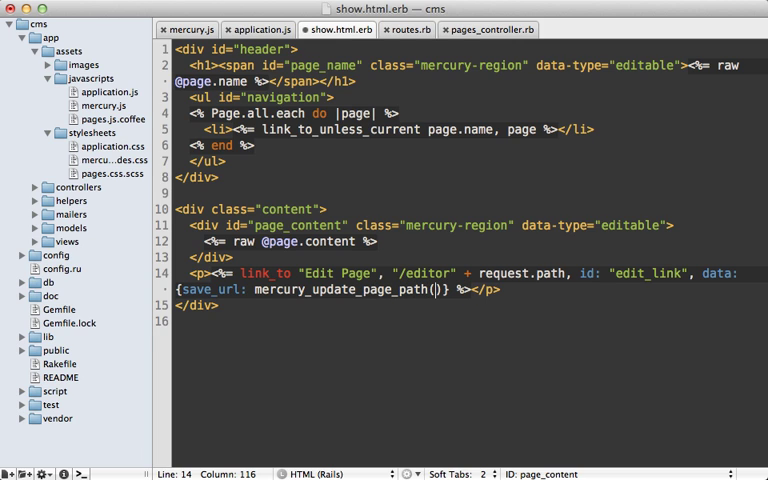
pyautogui.write('@')
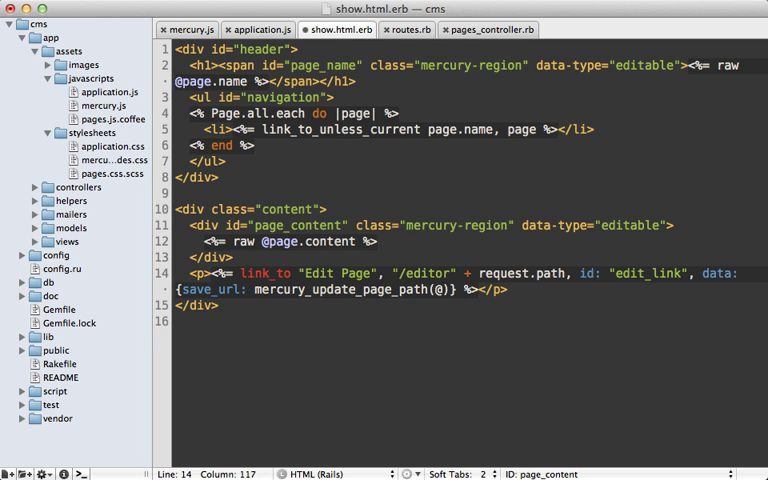
pyautogui.write('page')
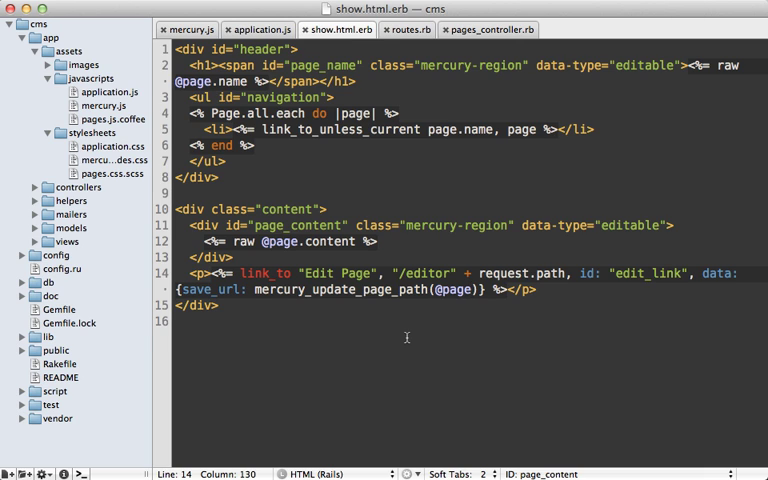
pyautogui.moveTo(228, 224)
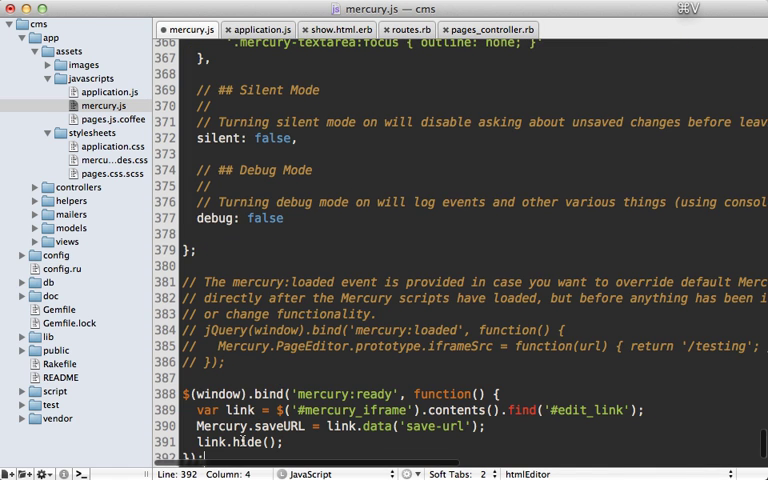
# Step: Scroll up in mercury.js and select the mercury:ready event name
pyautogui.scroll(3)
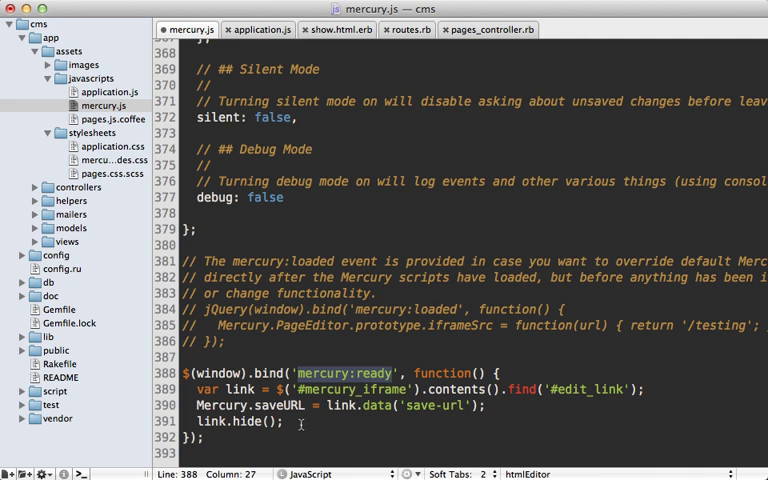
pyautogui.doubleClick(350, 389)
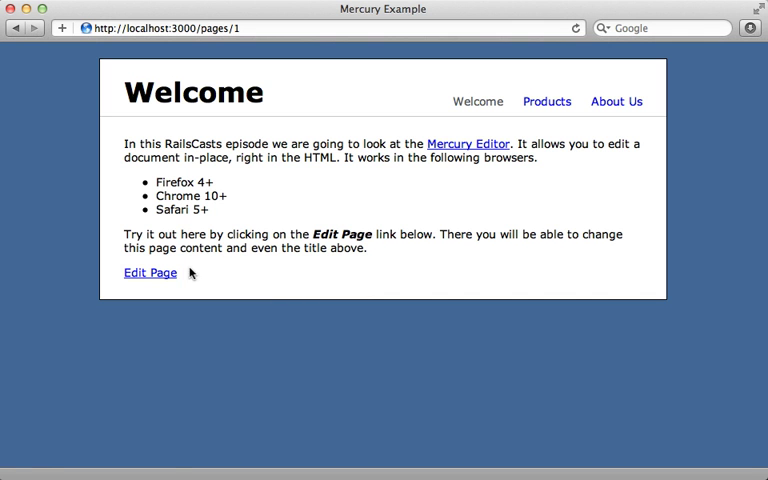
# Step: Open page 1 in Mercury via Edit Page and append '!' to the title
pyautogui.click(149, 272)
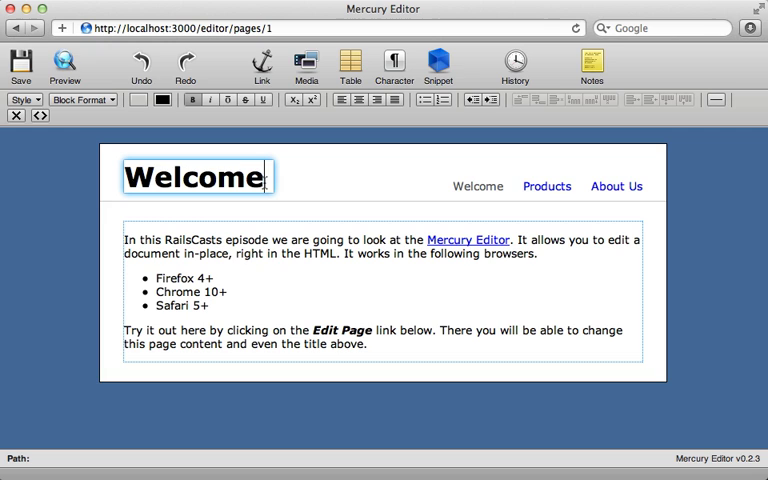
pyautogui.write('!')
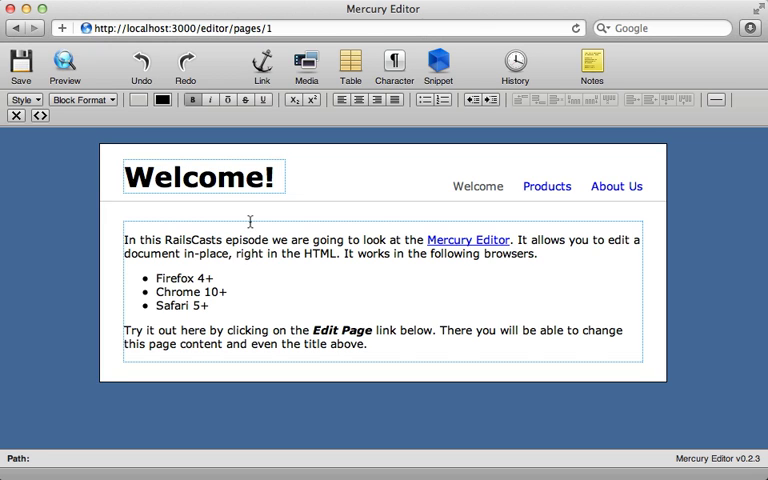
pyautogui.moveTo(323, 203)
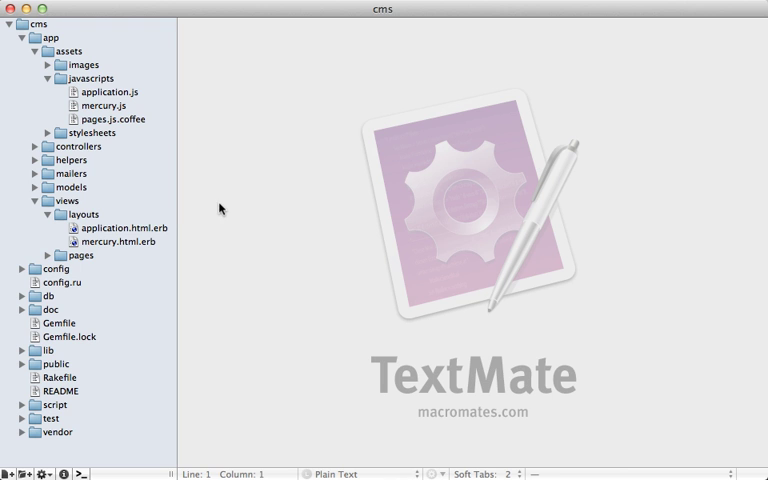
pyautogui.moveTo(82, 222)
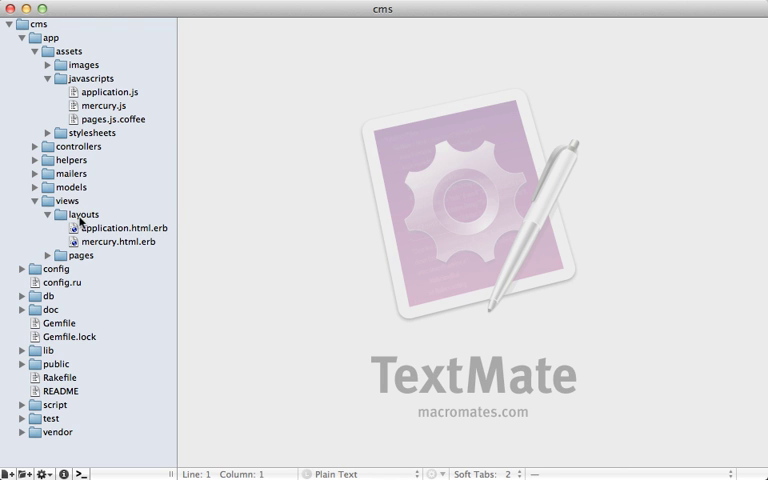
# Step: Bring Safari forward and open the Welcome page through its Edit Page link
pyautogui.doubleClick(124, 241)
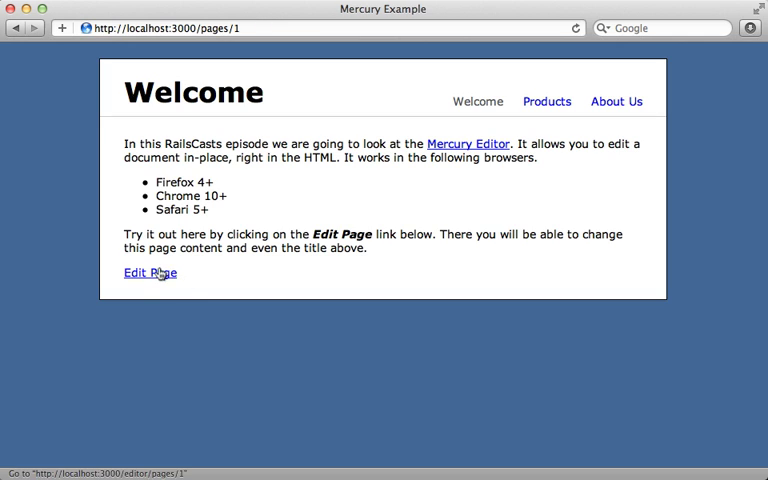
pyautogui.click(148, 273)
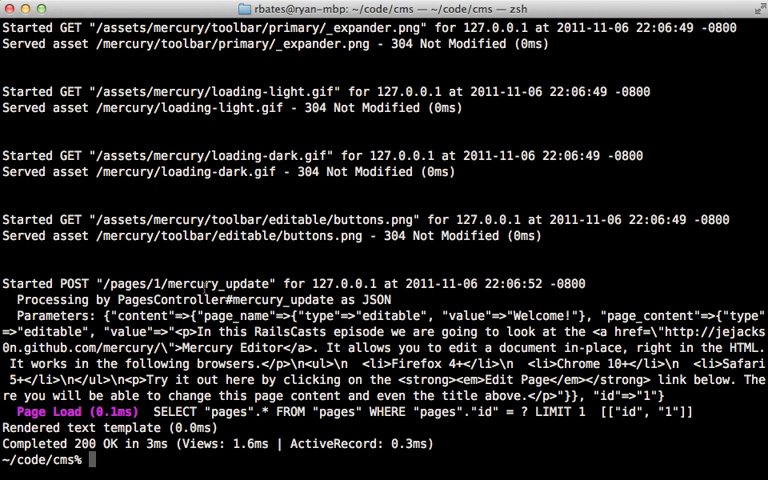
pyautogui.doubleClick(215, 283)
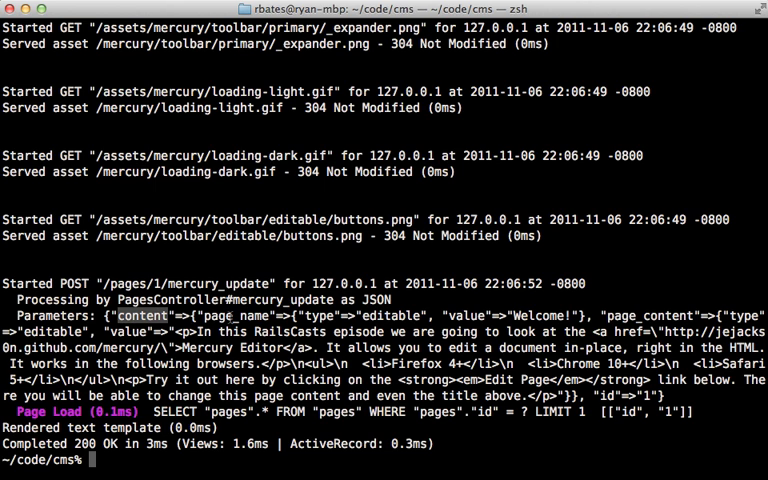
pyautogui.doubleClick(234, 316)
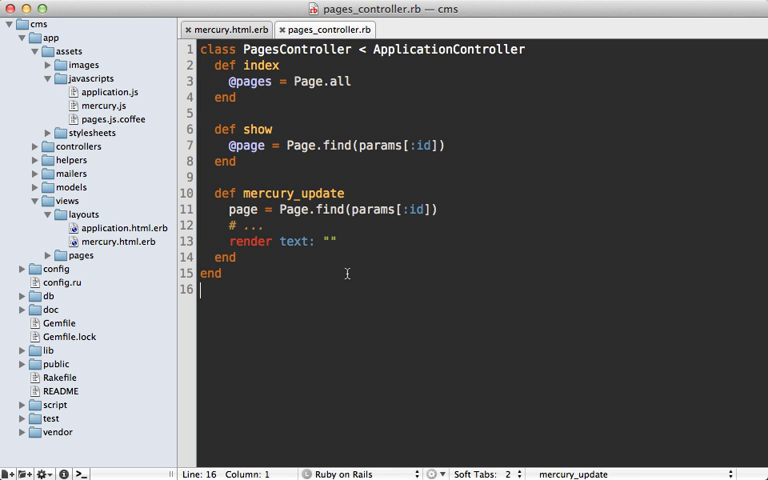
pyautogui.moveTo(277, 227)
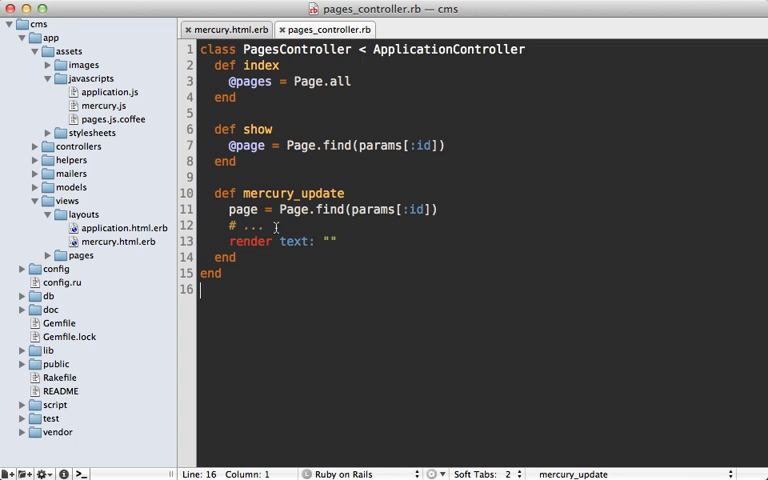
# Step: Set page.name and page.content from params[:content][...][:value], then call page.save!
pyautogui.write('page')
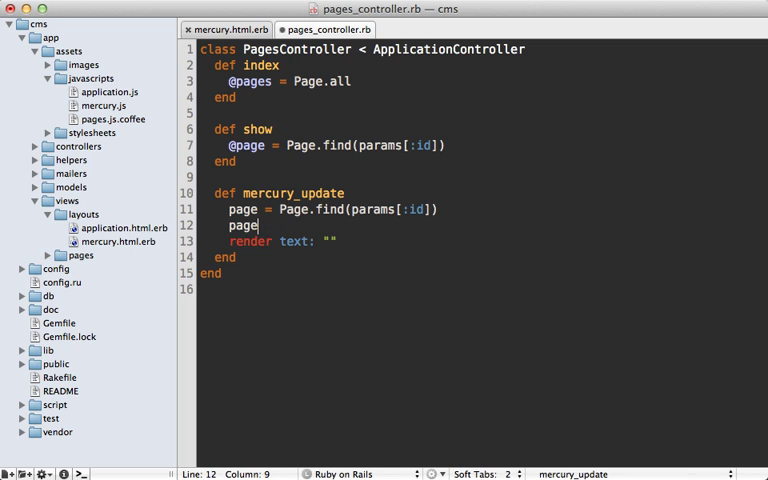
pyautogui.write('.name = params[:id]')
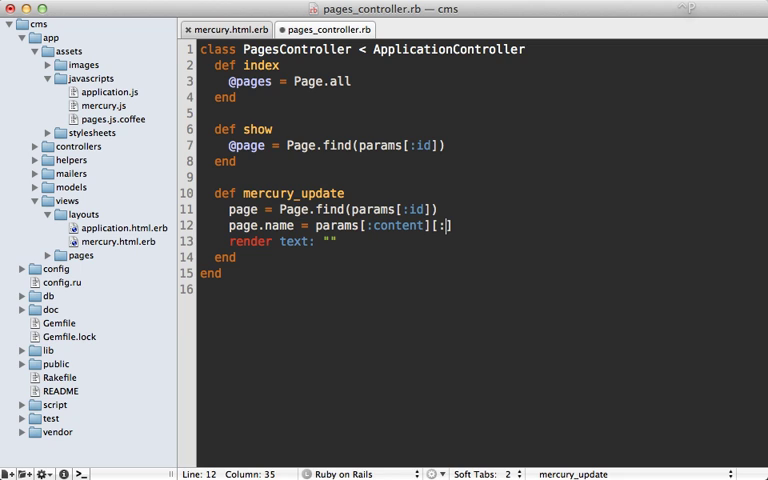
pyautogui.write('page_name')
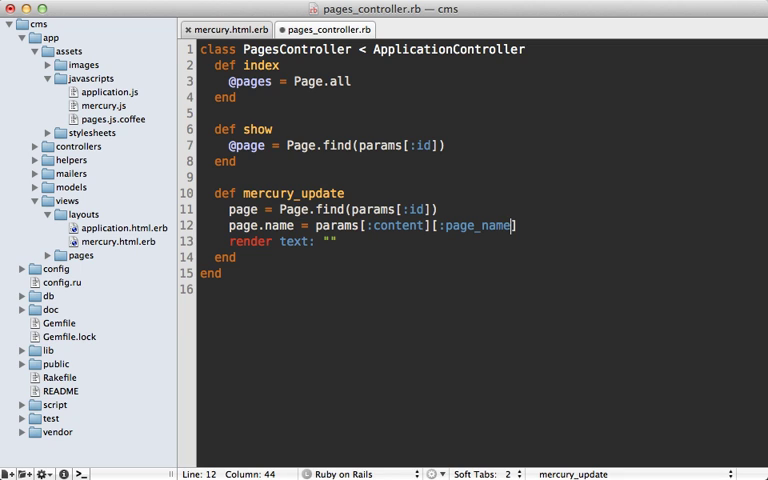
pyautogui.write('[:value]')
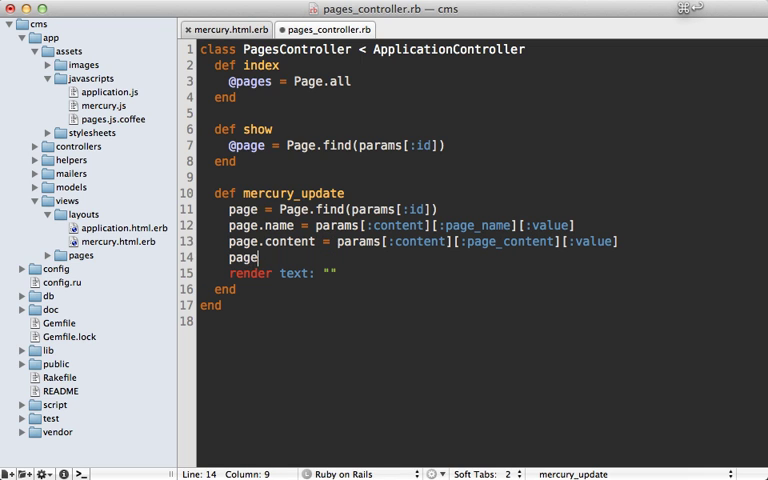
pyautogui.write('.save!')
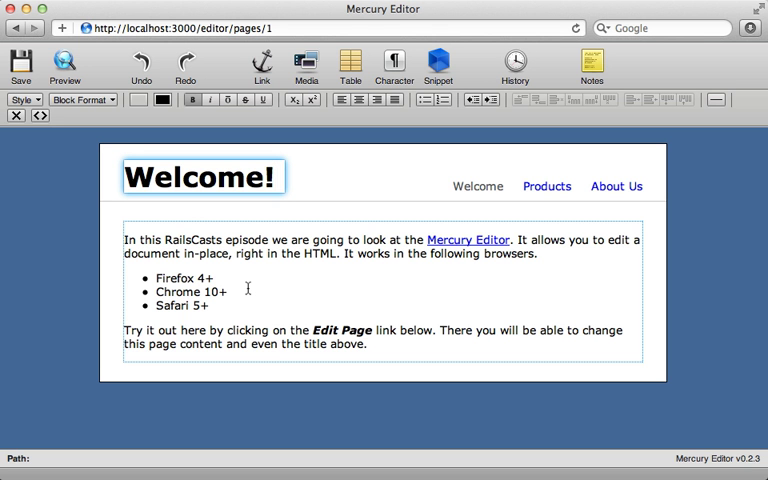
pyautogui.moveTo(207, 242)
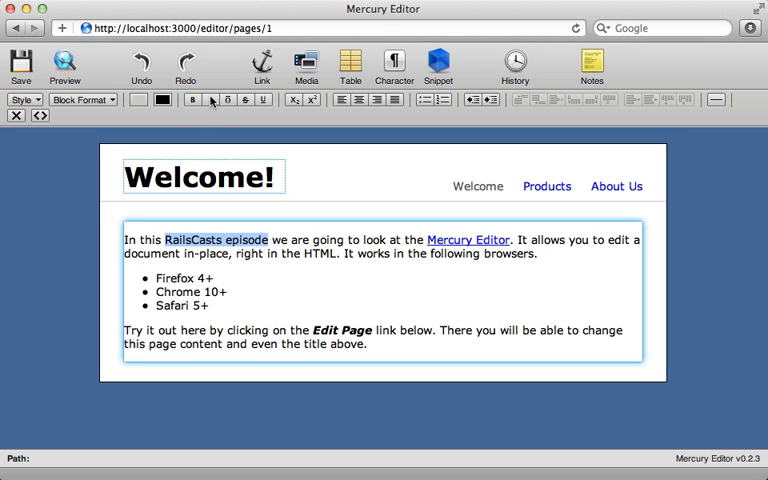
# Step: Italicize 'RailsCasts episode' with the Mercury toolbar's Italic button
pyautogui.click(201, 99)
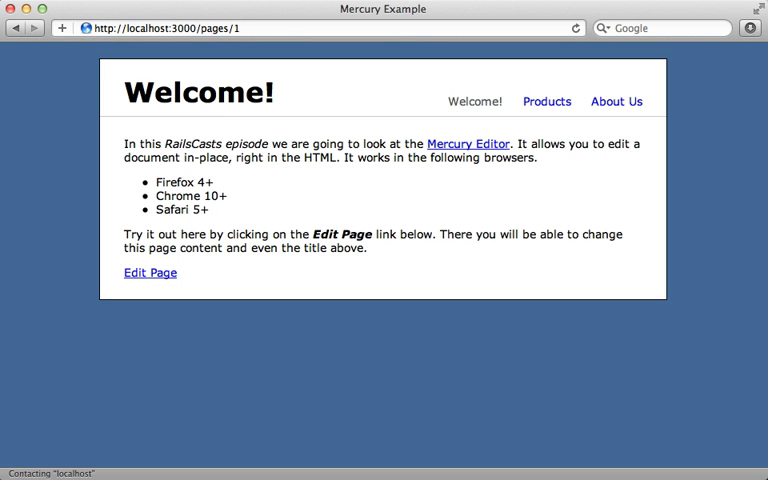
pyautogui.moveTo(286, 115)
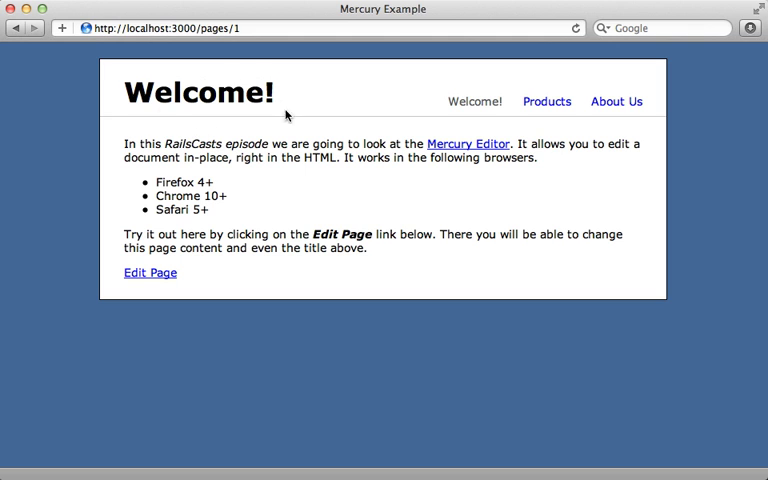
pyautogui.moveTo(276, 136)
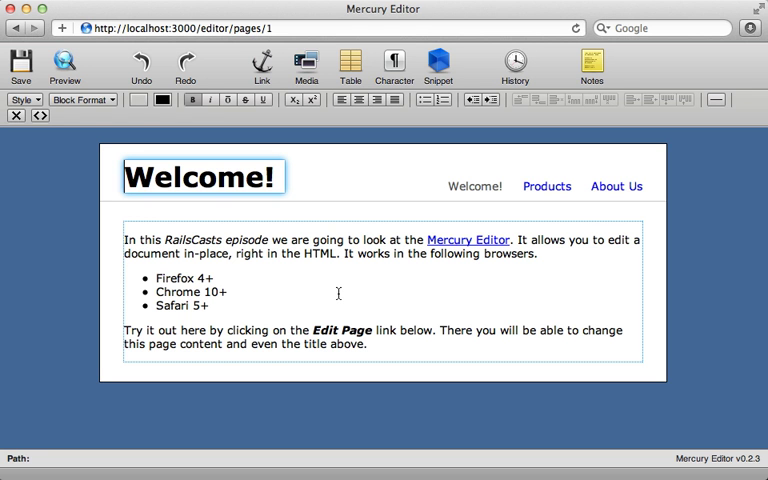
# Step: Type '!' into the Welcome! page title in the Mercury editor
pyautogui.write('!')
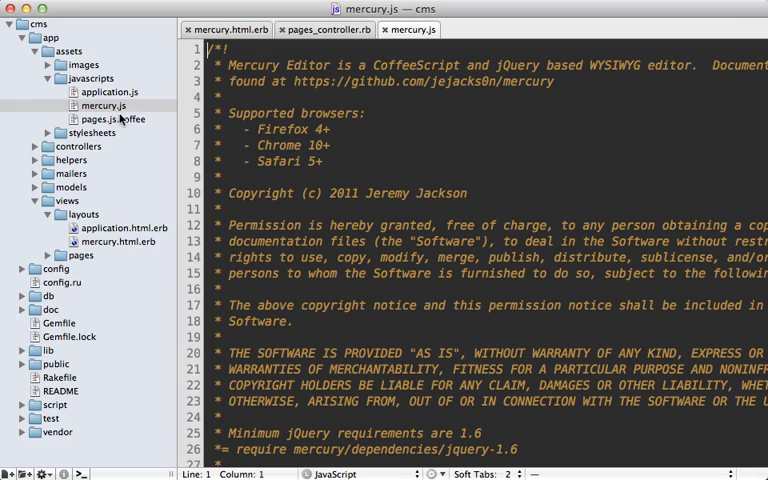
# Step: Scroll through mercury.js down to the toolbar button definitions
pyautogui.scroll(-3)
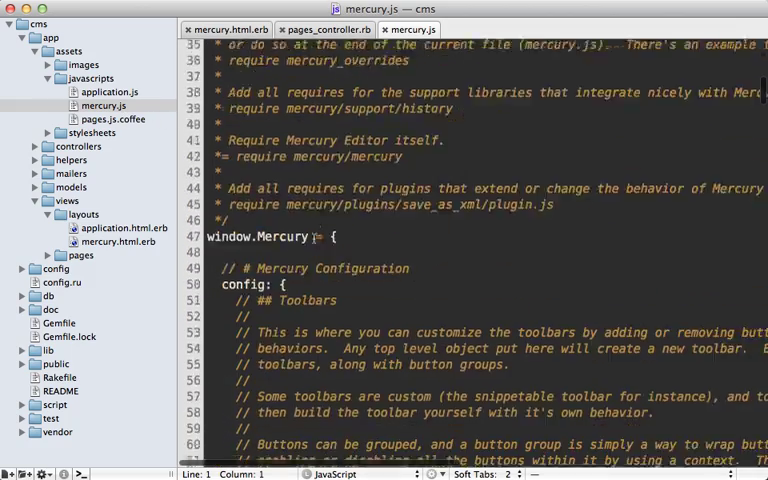
pyautogui.scroll(-3)
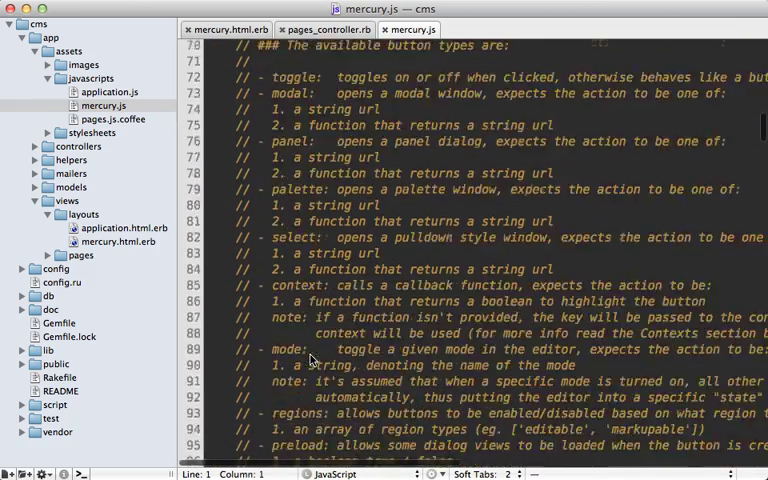
pyautogui.scroll(-3)
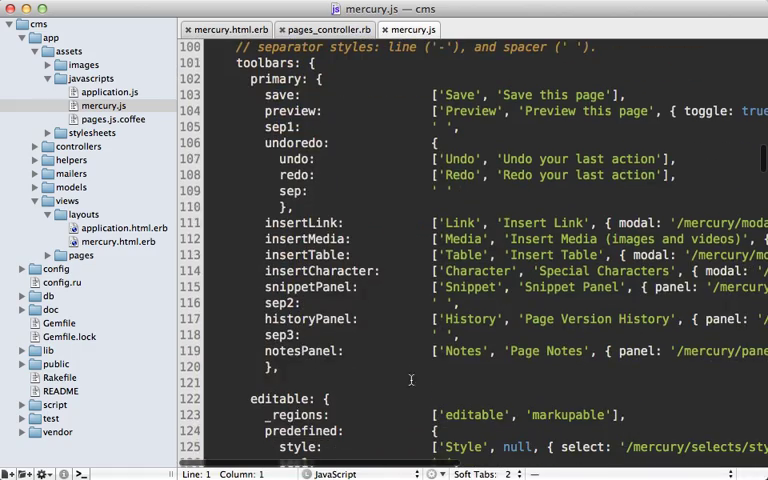
pyautogui.scroll(-3)
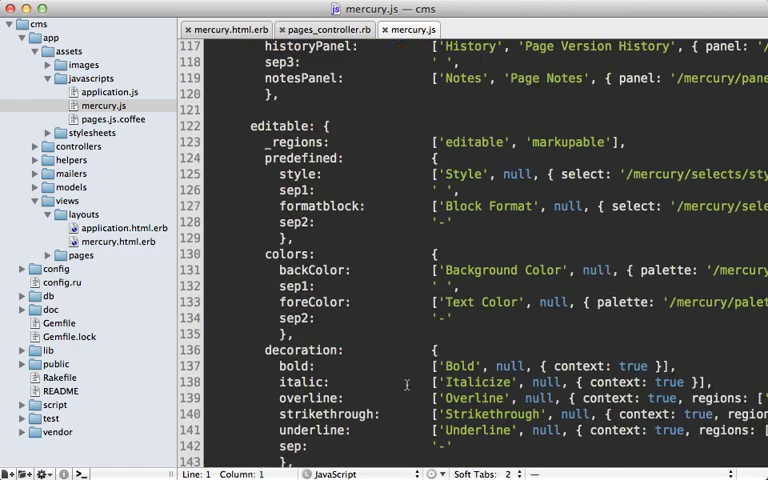
pyautogui.scroll(3)
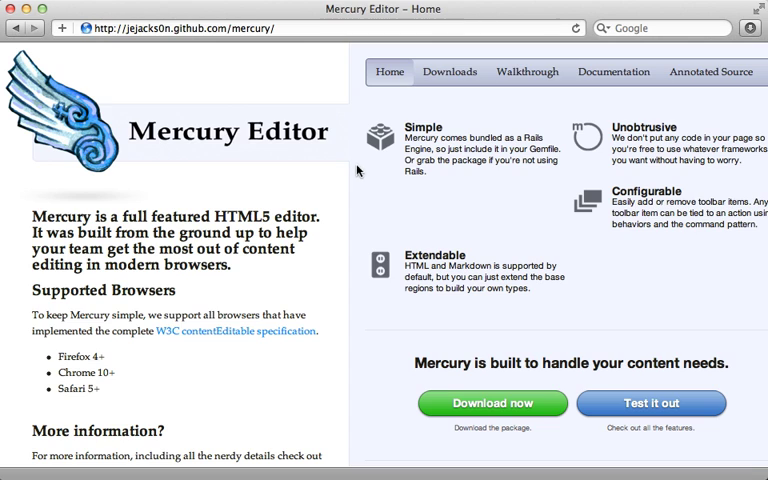
pyautogui.moveTo(362, 194)
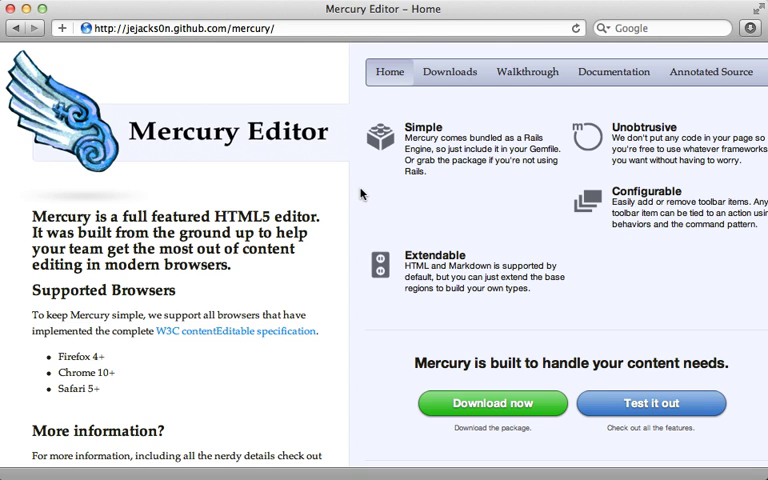
pyautogui.moveTo(123, 370)
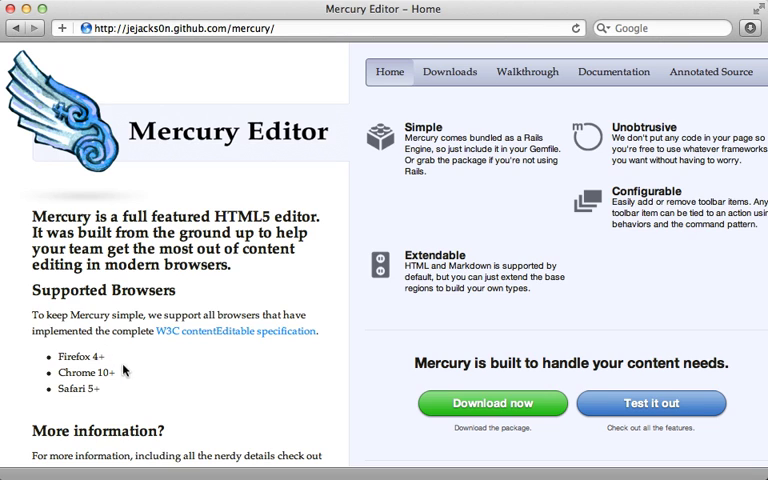
pyautogui.moveTo(141, 383)
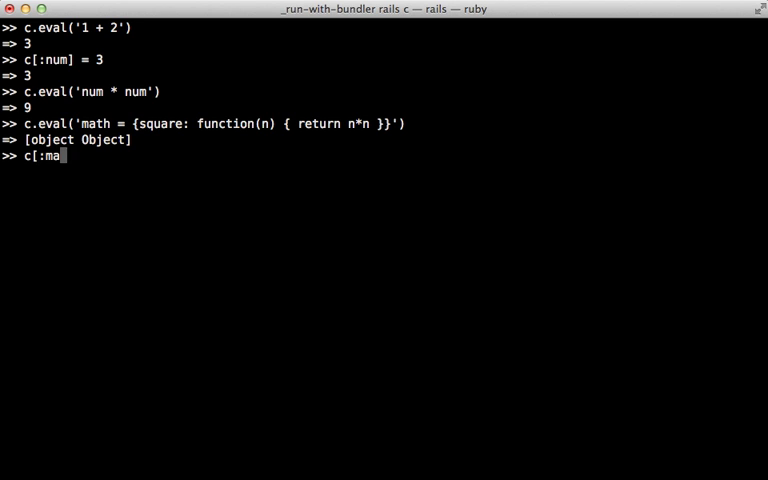
# Step: Finish typing the console expression c[:math].square to reach the math object's square function
pyautogui.write('th].')
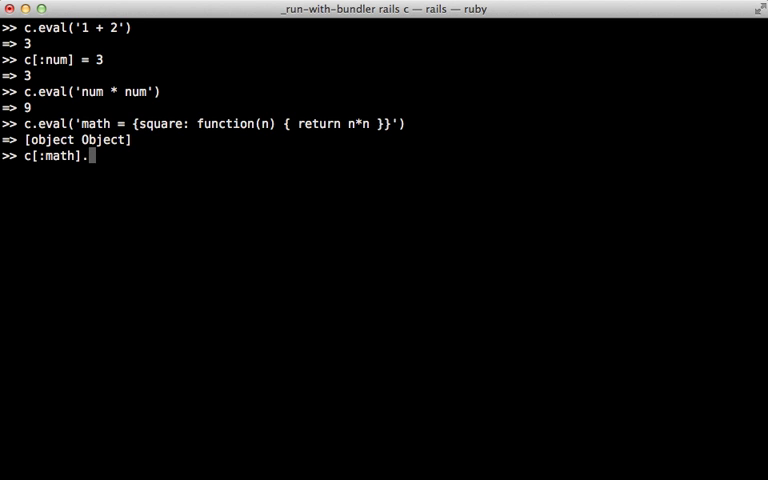
pyautogui.write('square')
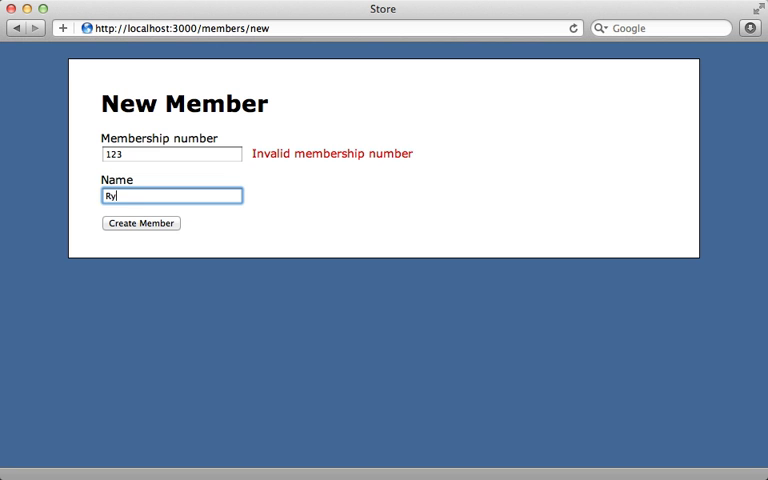
# Step: Create member 'Ryan', then scroll the RailsCasts Pro page to the $9-per-month Subscribe offer
pyautogui.write('an')
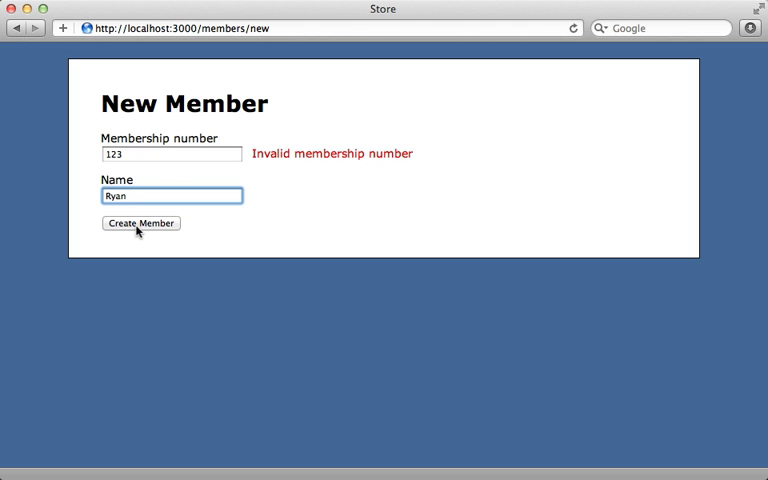
pyautogui.click(141, 223)
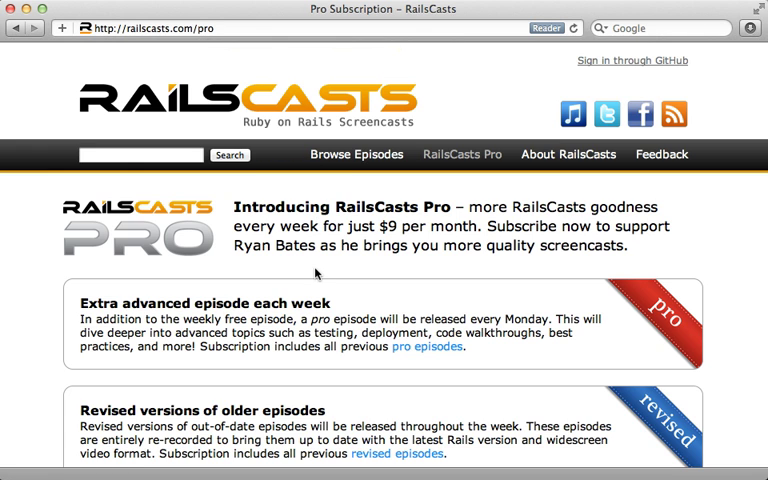
pyautogui.scroll(-3)
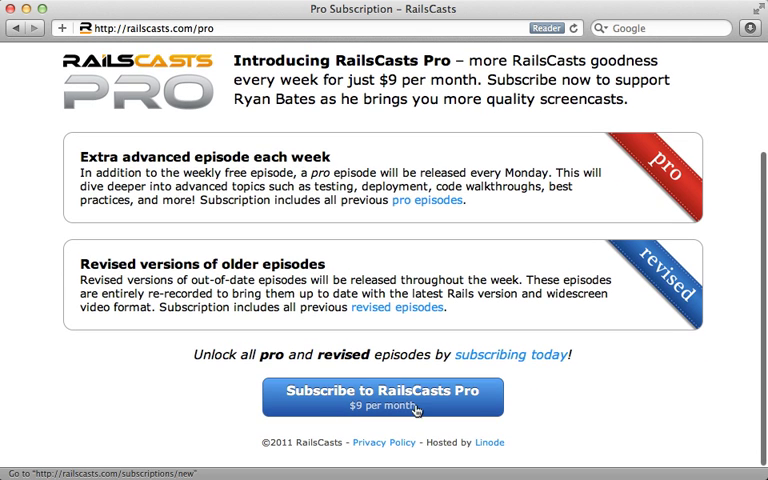